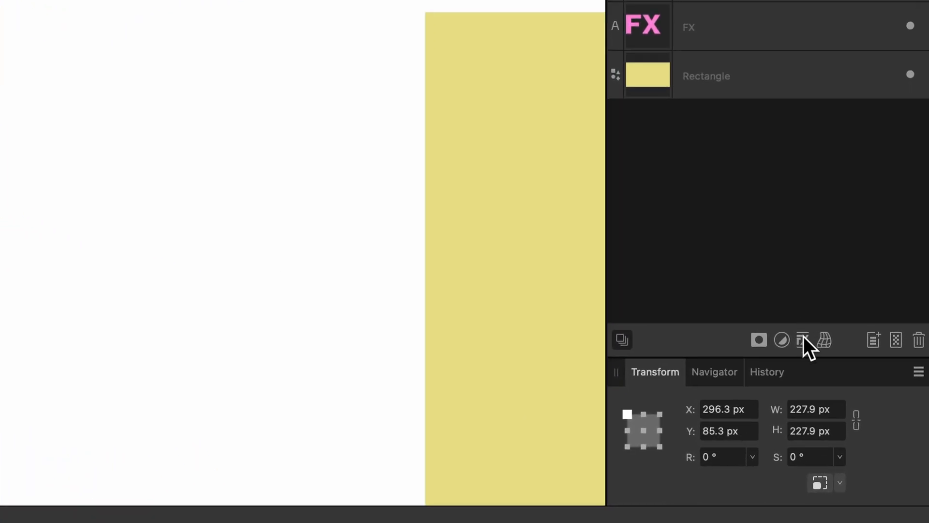
{"action": "mouse_move", "coordinate": [803, 339]}
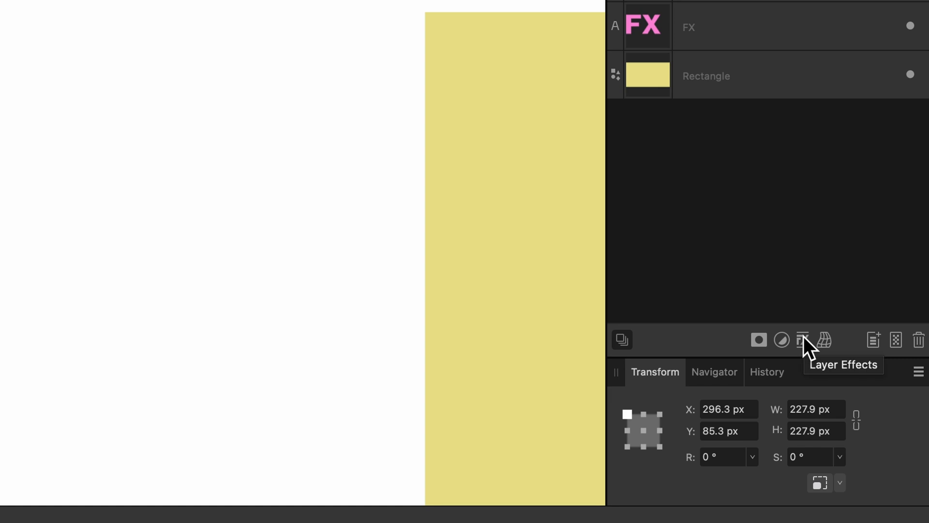
Bring up the Layer Effects dialog for the purple circle on its Outer Shadow settings
{"action": "left_click", "coordinate": [805, 340]}
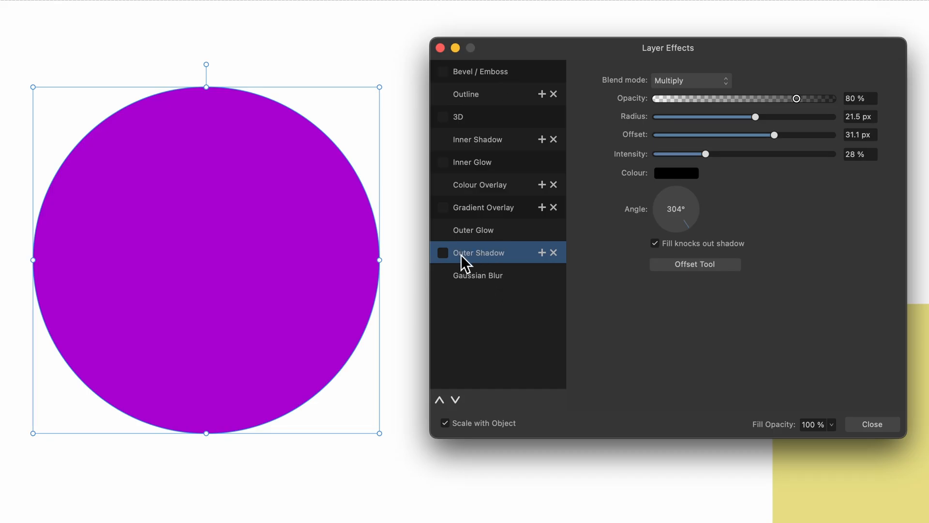
Enable the outer shadow at 69% opacity with a 20.6 px blur radius
{"action": "left_click", "coordinate": [441, 253]}
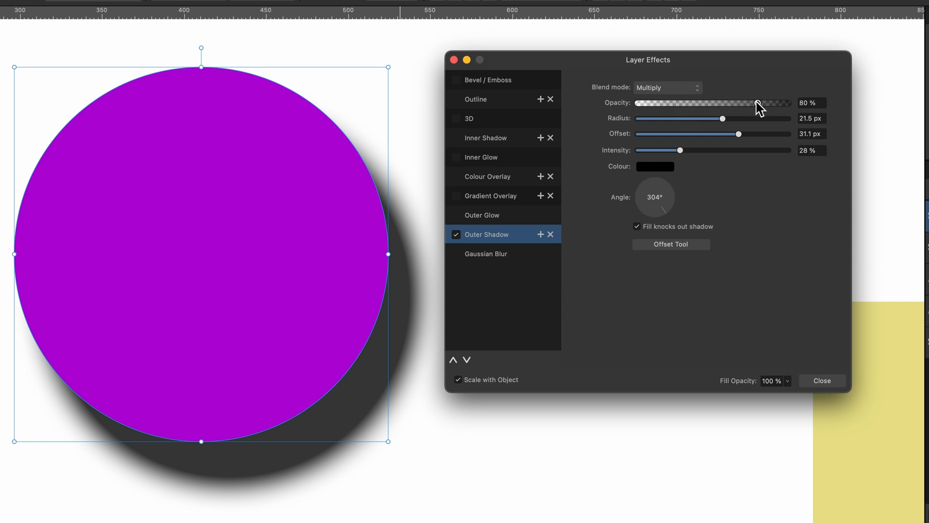
{"action": "left_click_drag", "start_coordinate": [758, 104], "coordinate": [691, 103]}
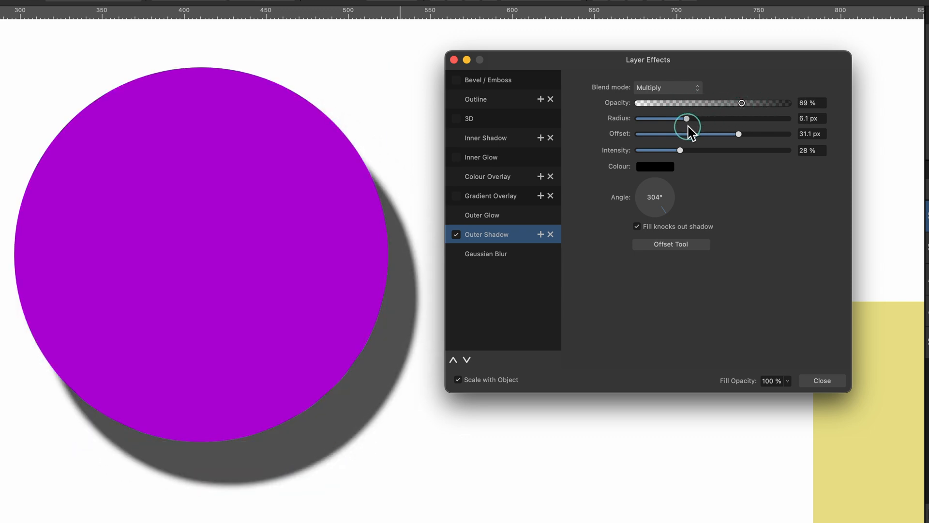
{"action": "left_click_drag", "start_coordinate": [686, 118], "coordinate": [764, 118]}
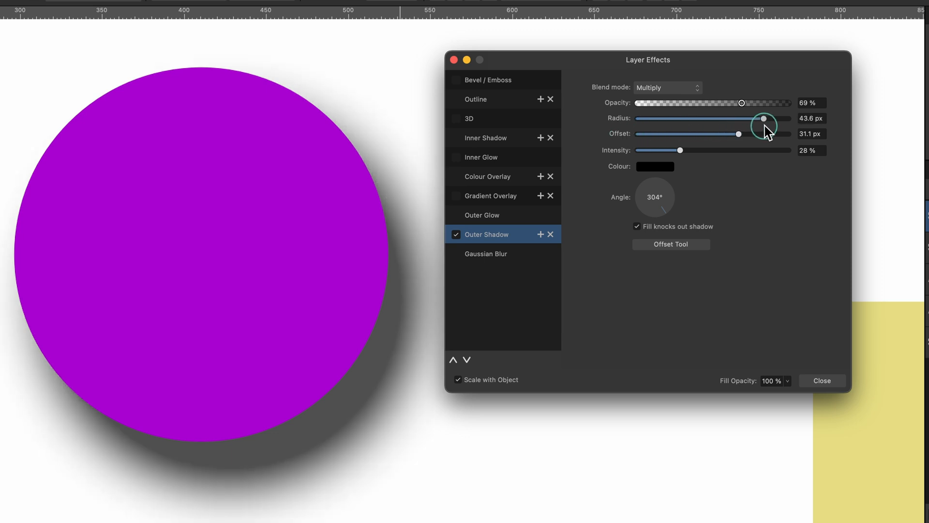
{"action": "left_click_drag", "start_coordinate": [764, 118], "coordinate": [721, 118]}
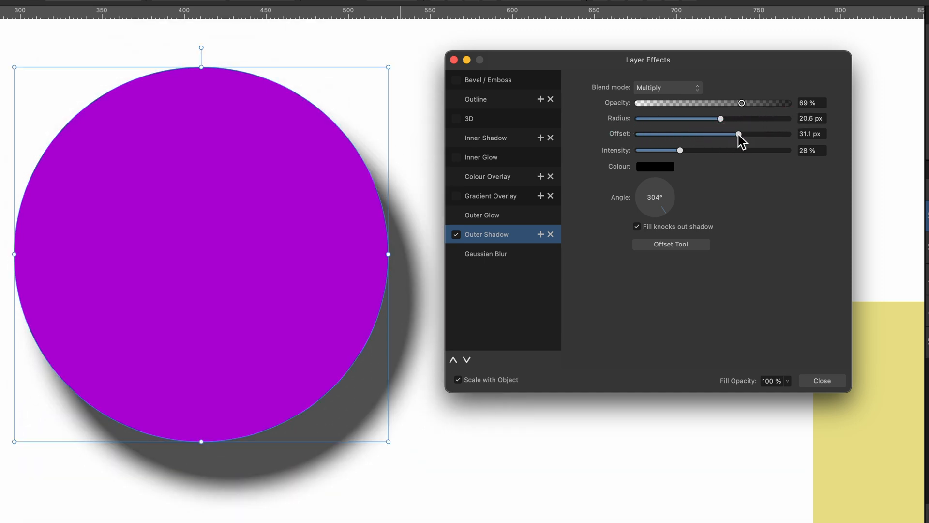
Try the shadow offset near zero, then push it out to 41.6 px
{"action": "left_click_drag", "start_coordinate": [739, 134], "coordinate": [720, 134]}
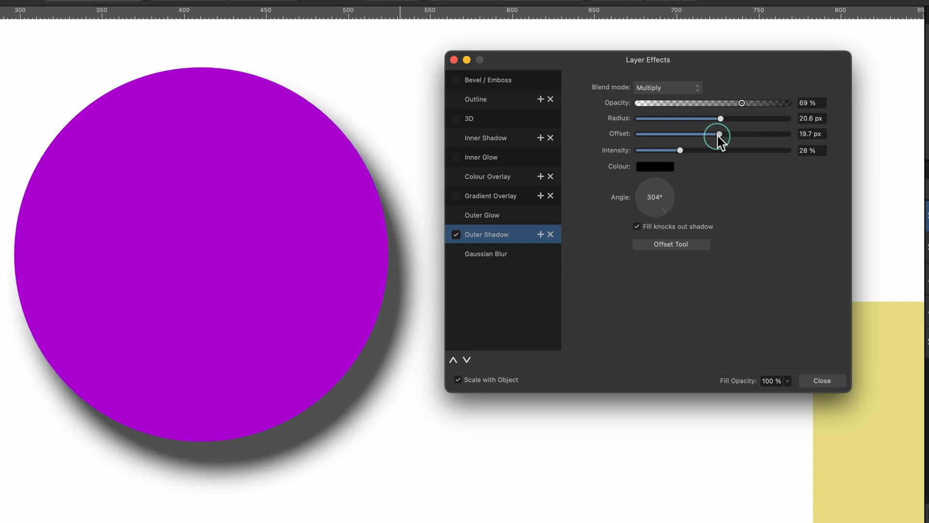
{"action": "left_click_drag", "start_coordinate": [720, 134], "coordinate": [643, 134]}
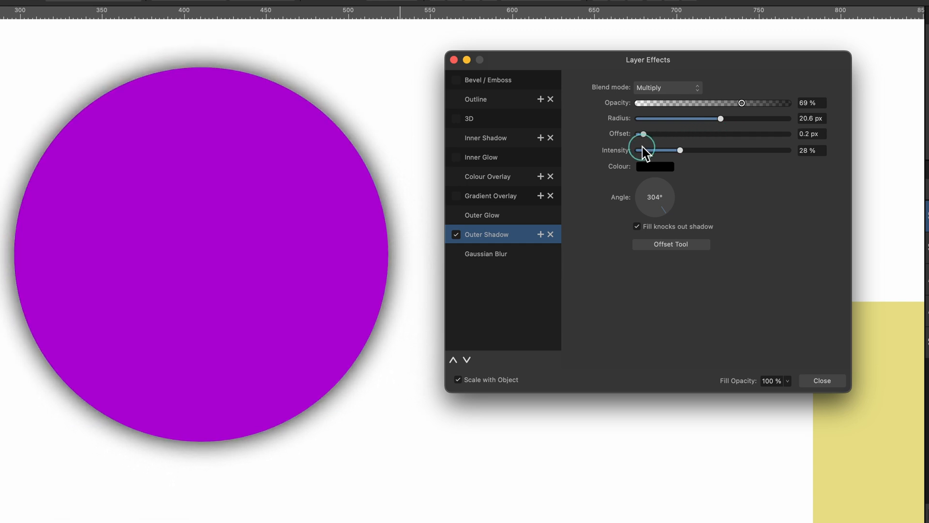
{"action": "left_click_drag", "start_coordinate": [643, 133], "coordinate": [636, 134]}
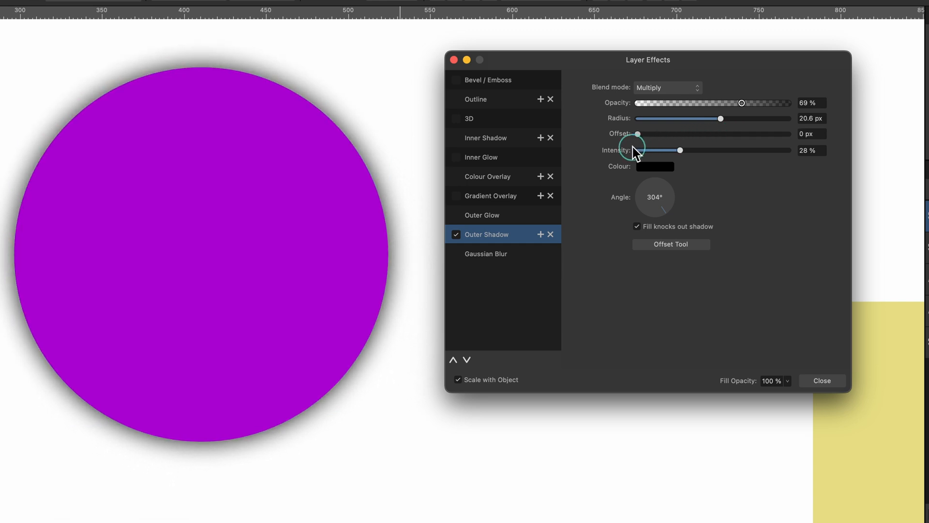
{"action": "left_click_drag", "start_coordinate": [638, 134], "coordinate": [757, 133]}
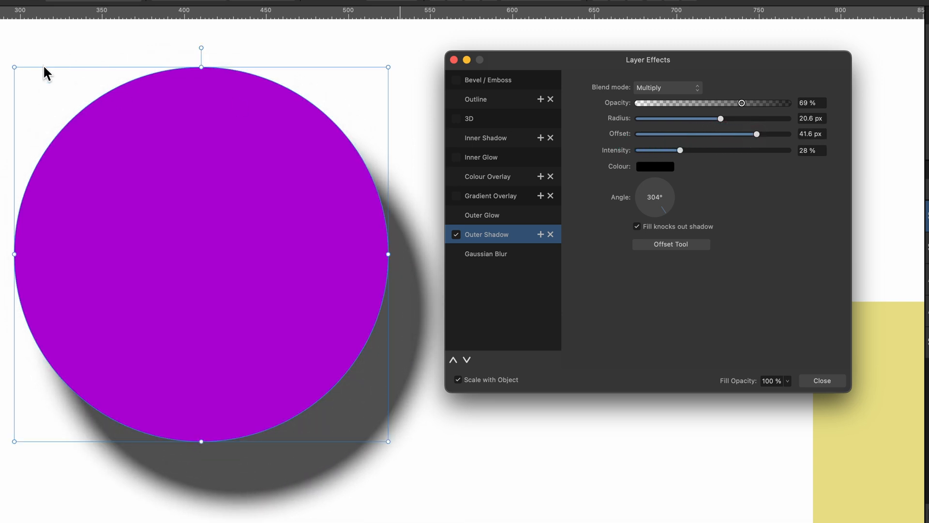
{"action": "mouse_move", "coordinate": [337, 416]}
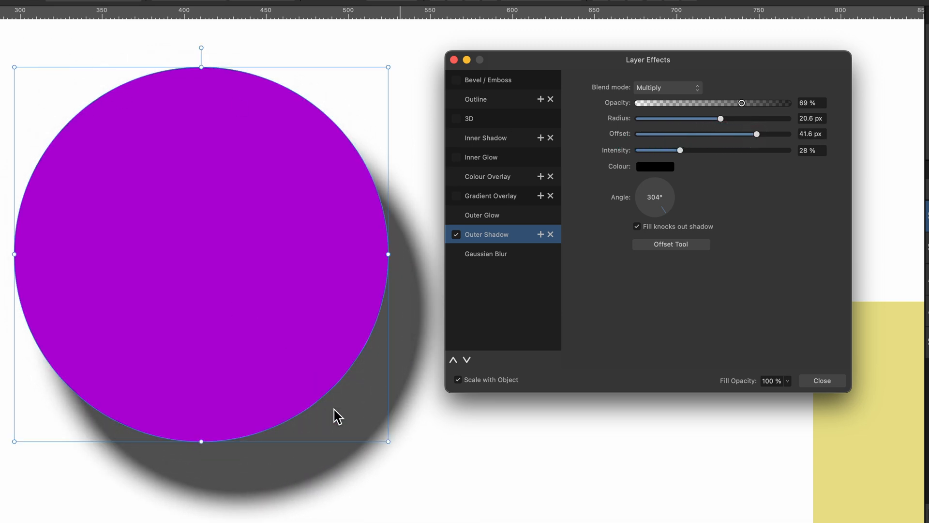
{"action": "mouse_move", "coordinate": [172, 215]}
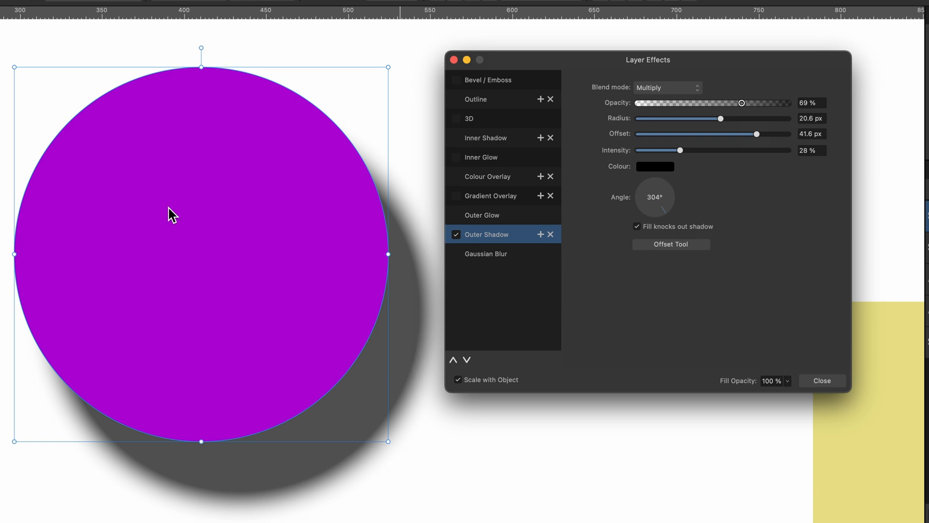
{"action": "mouse_move", "coordinate": [506, 382]}
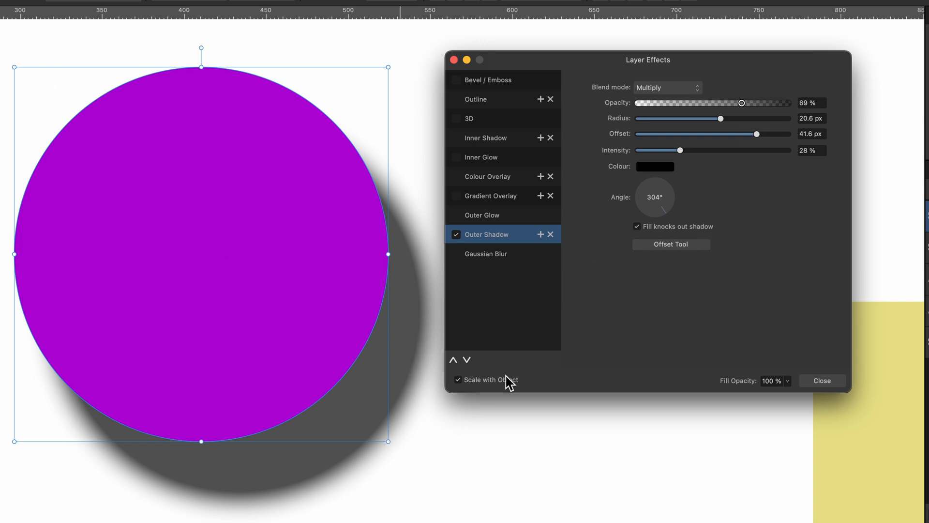
{"action": "mouse_move", "coordinate": [665, 212]}
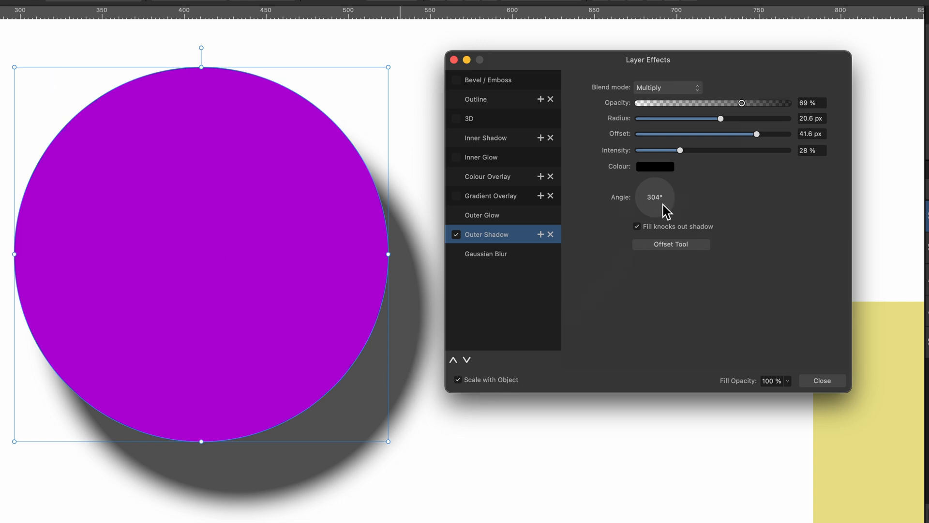
Swing the shadow angle to 310° so it falls toward the lower right, offset 25.3 px
{"action": "left_click_drag", "start_coordinate": [667, 210], "coordinate": [643, 186]}
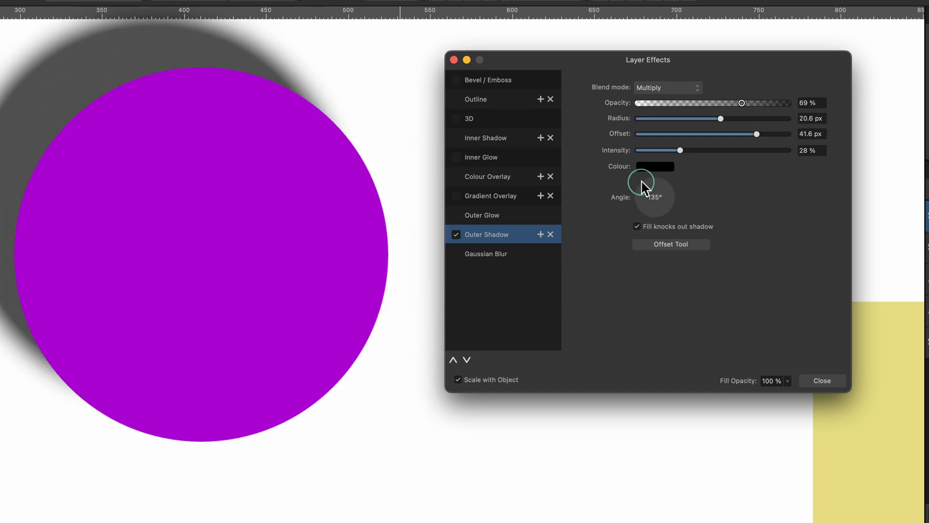
{"action": "left_click_drag", "start_coordinate": [643, 181], "coordinate": [669, 231]}
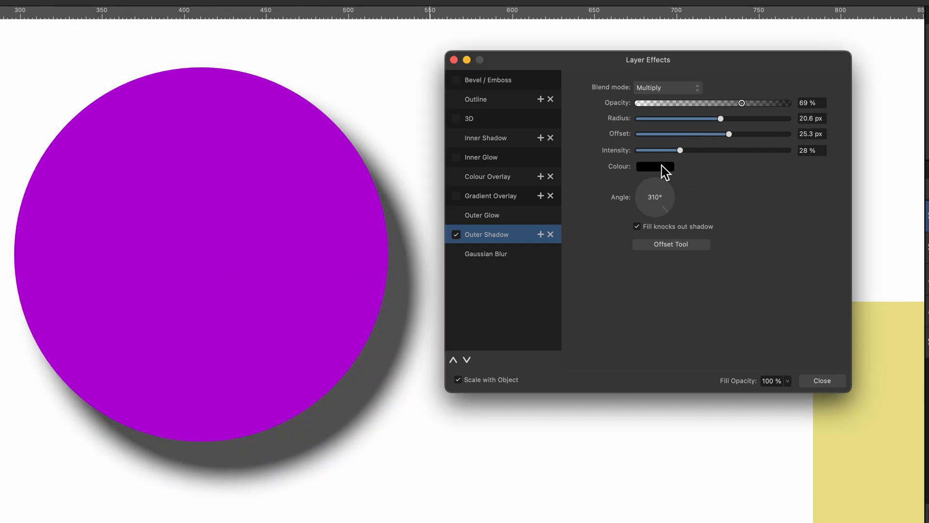
{"action": "left_click", "coordinate": [655, 166]}
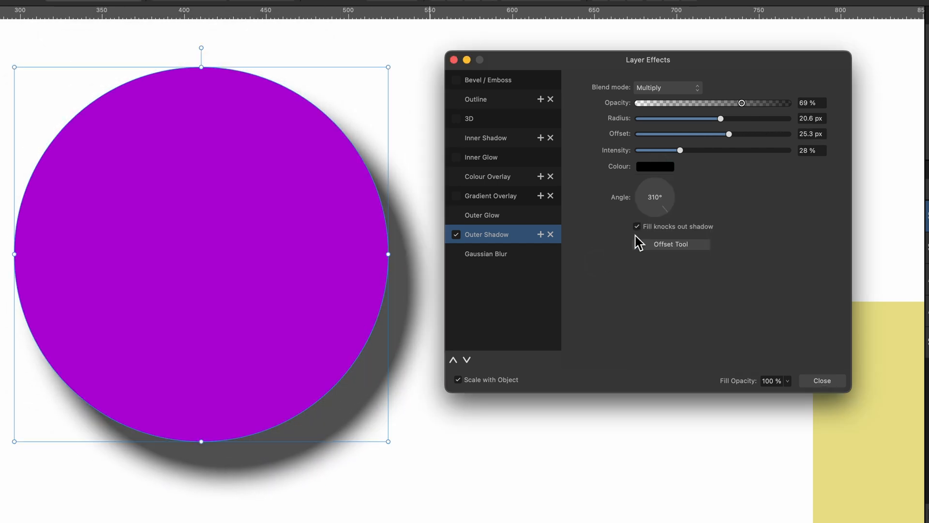
Darken then settle the shadow intensity at a subtler 34%
{"action": "left_click_drag", "start_coordinate": [680, 150], "coordinate": [749, 150]}
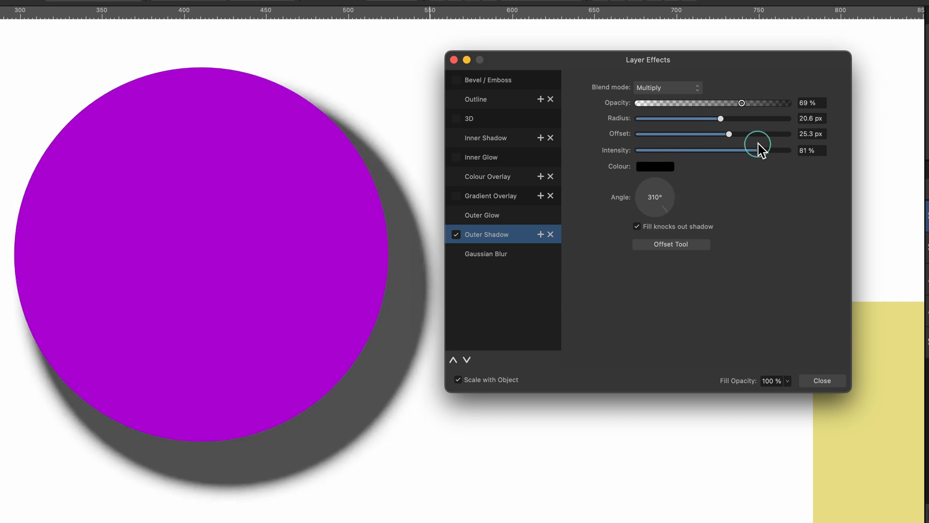
{"action": "left_click_drag", "start_coordinate": [762, 150], "coordinate": [688, 150]}
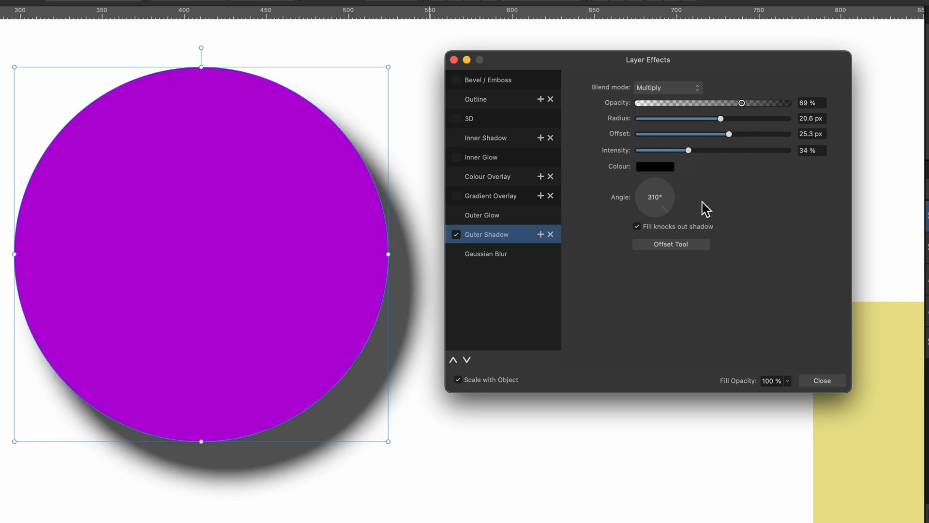
{"action": "mouse_move", "coordinate": [622, 308]}
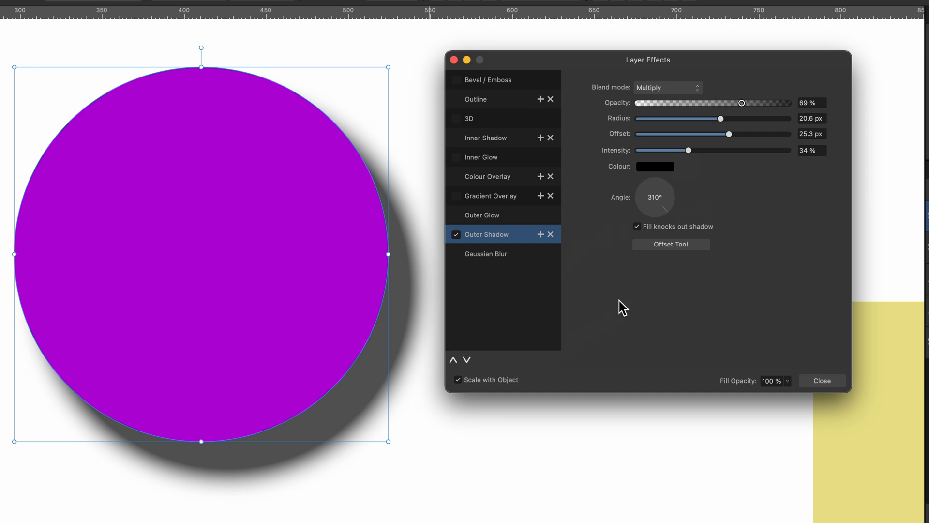
Switch off Scale with Object for the shadow and close Layer Effects
{"action": "left_click", "coordinate": [457, 380]}
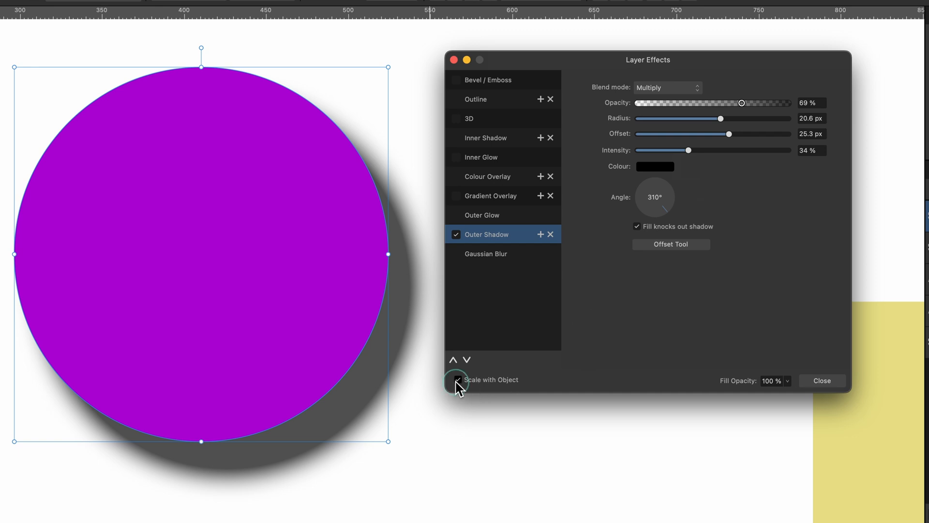
{"action": "left_click", "coordinate": [456, 380]}
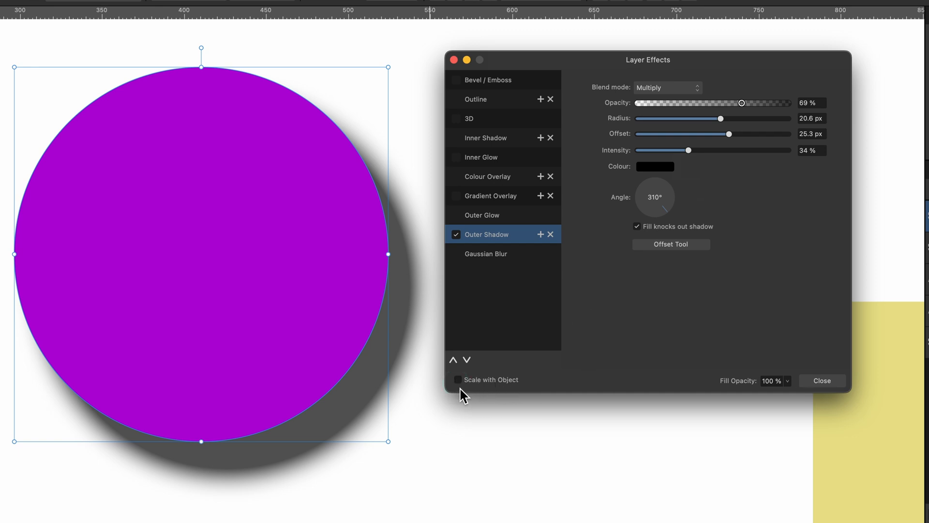
{"action": "mouse_move", "coordinate": [618, 384]}
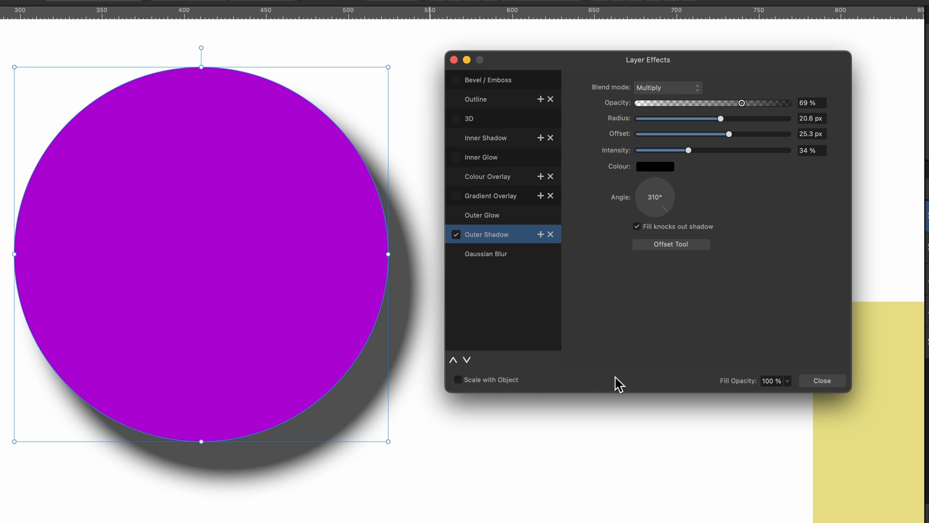
{"action": "left_click", "coordinate": [822, 380]}
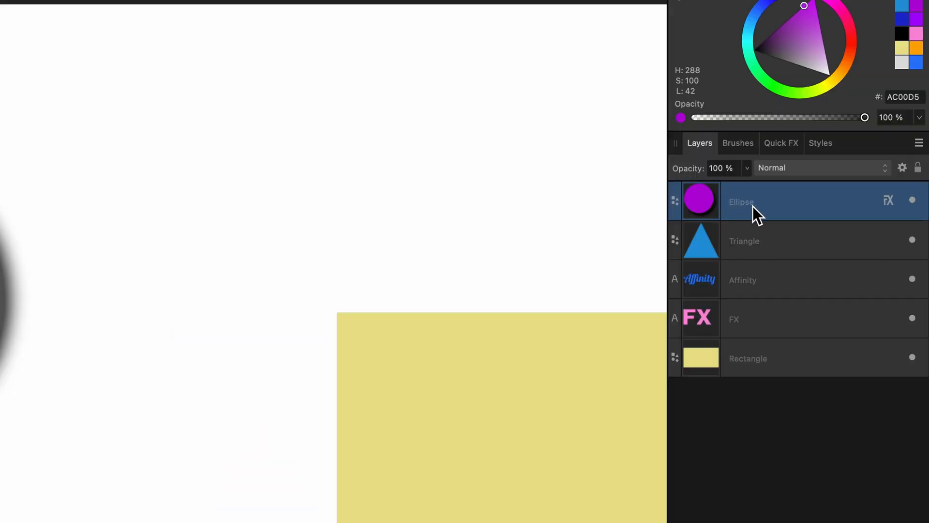
{"action": "mouse_move", "coordinate": [794, 220]}
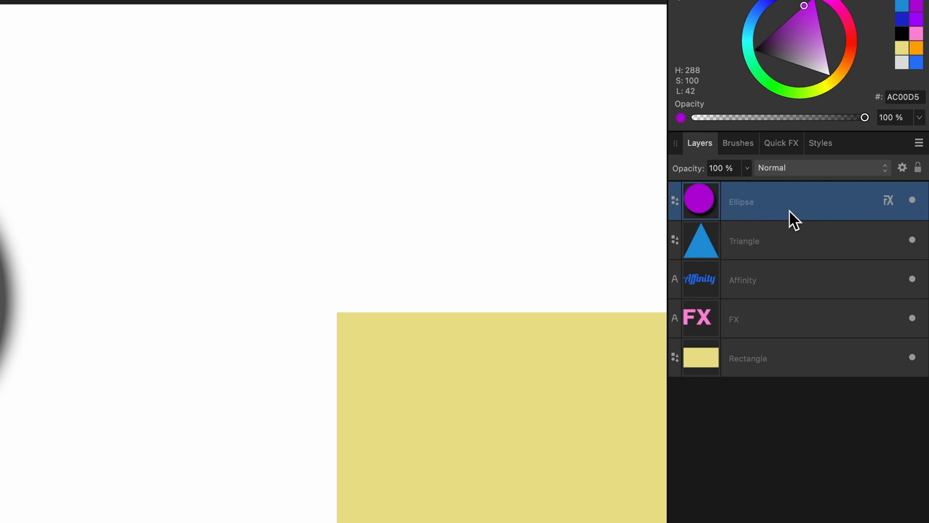
{"action": "mouse_move", "coordinate": [894, 213]}
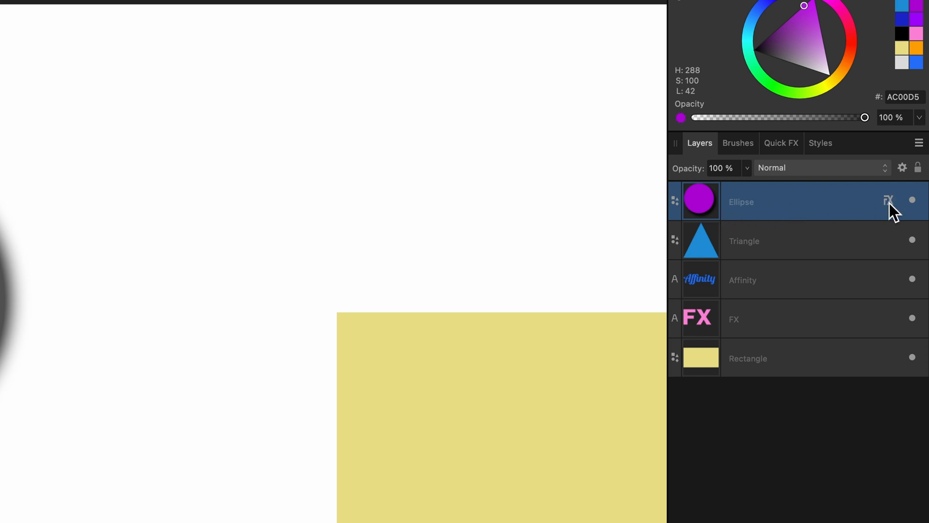
Reopen the Ellipse layer's effects and switch Scale with Object back on
{"action": "left_click", "coordinate": [887, 199]}
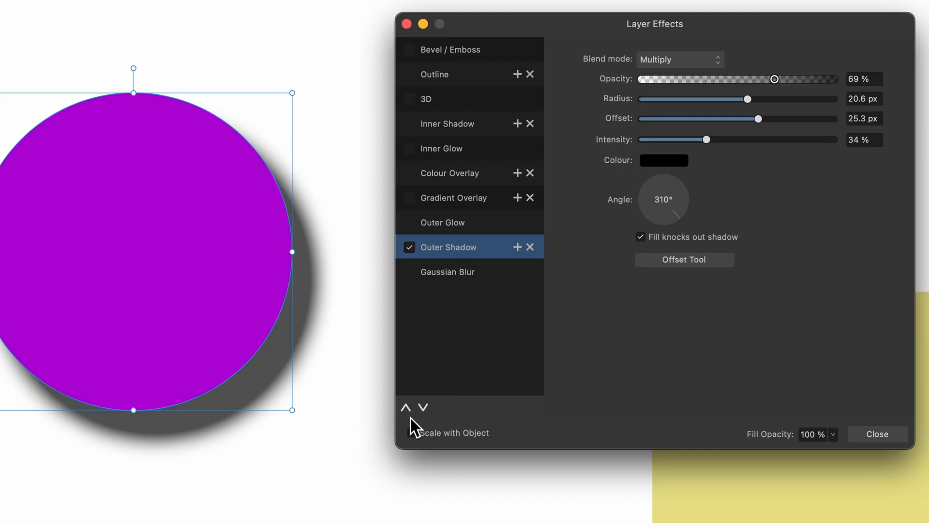
{"action": "left_click", "coordinate": [411, 433]}
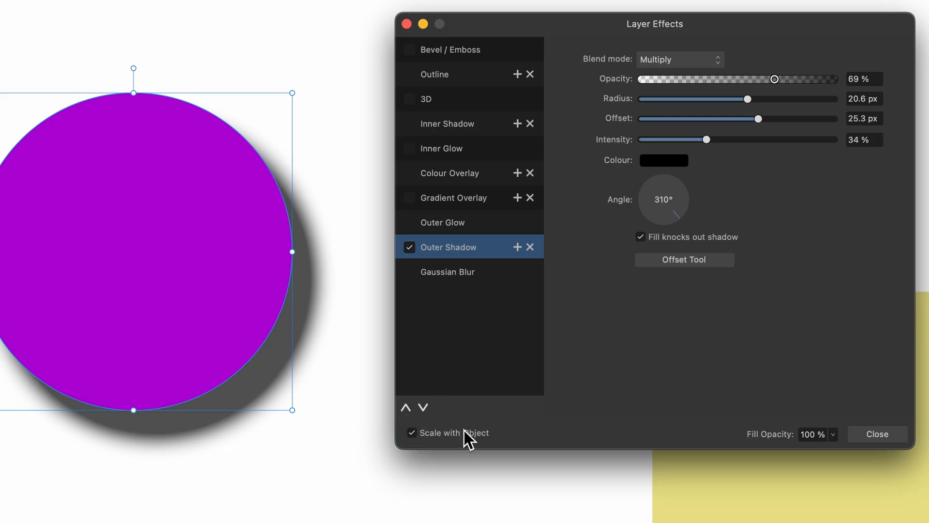
{"action": "left_click", "coordinate": [877, 434]}
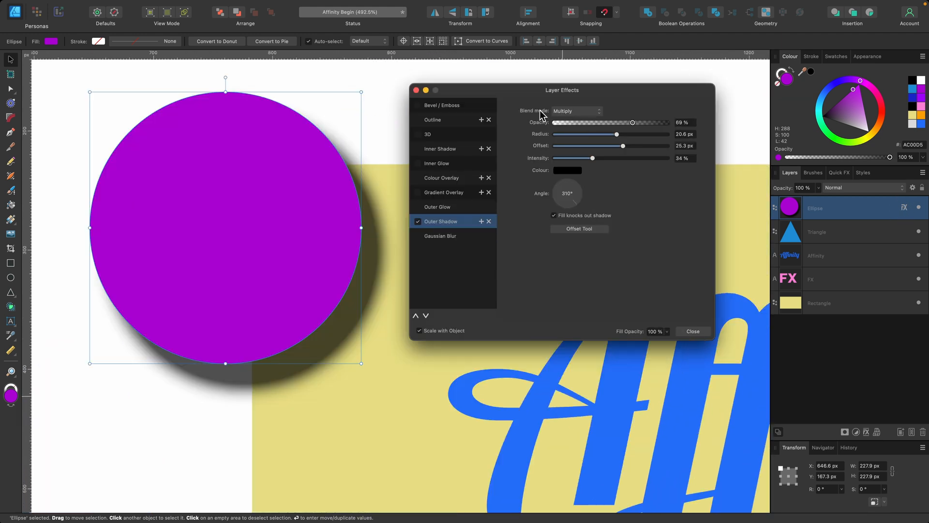
{"action": "mouse_move", "coordinate": [554, 114]}
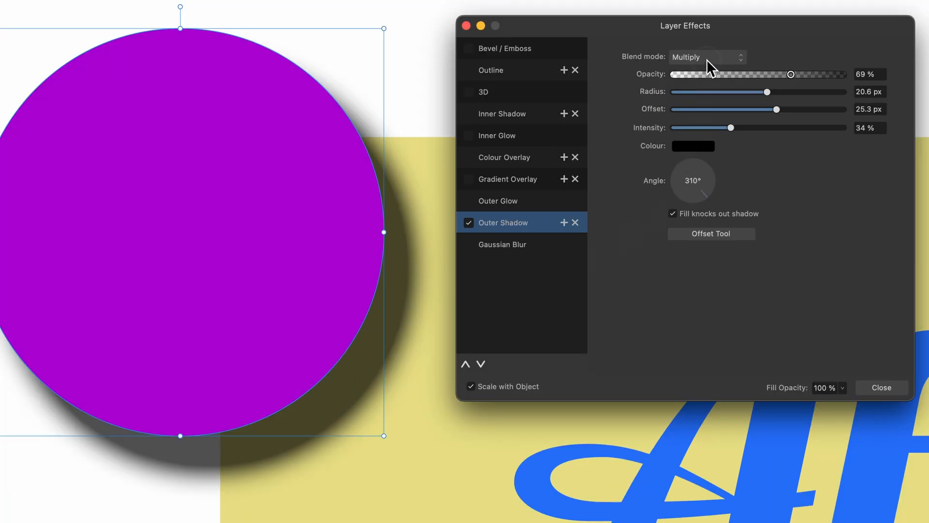
Set the outer shadow's blend mode to Average and close Layer Effects
{"action": "left_click", "coordinate": [707, 57]}
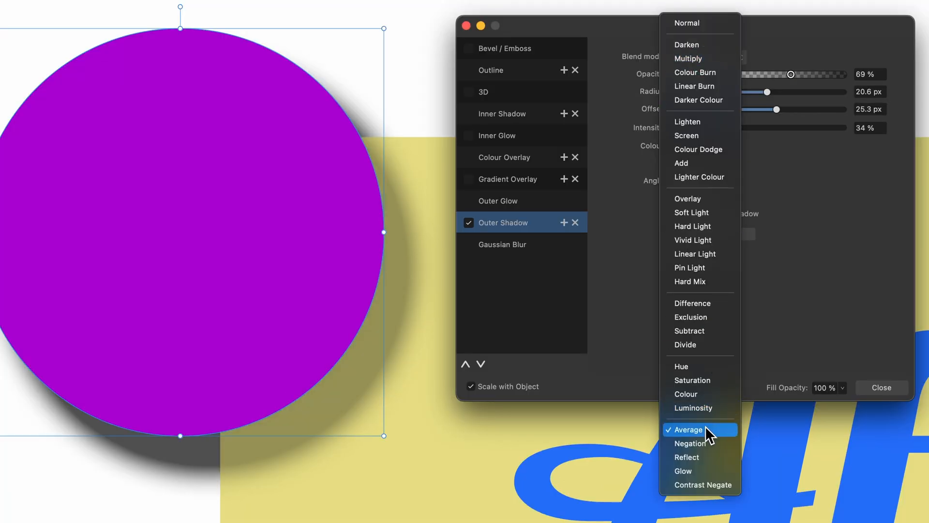
{"action": "left_click", "coordinate": [688, 429]}
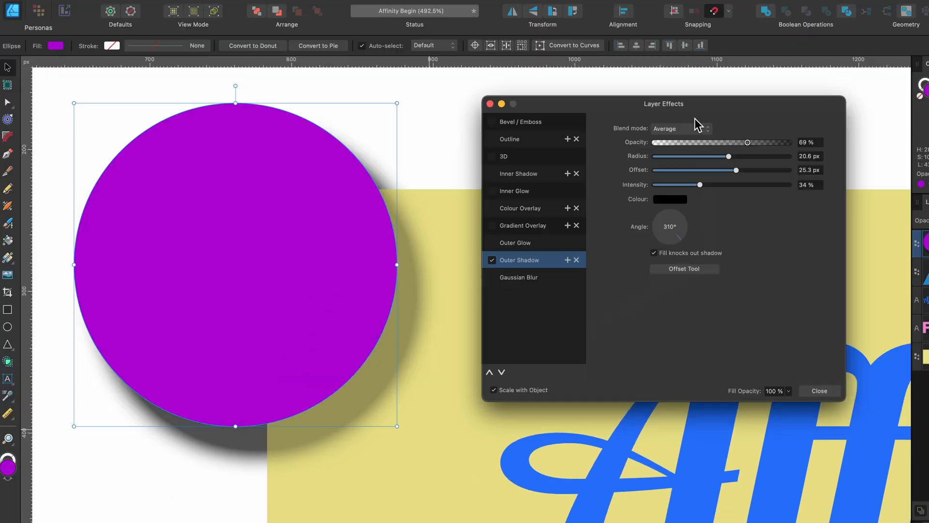
{"action": "left_click", "coordinate": [679, 129]}
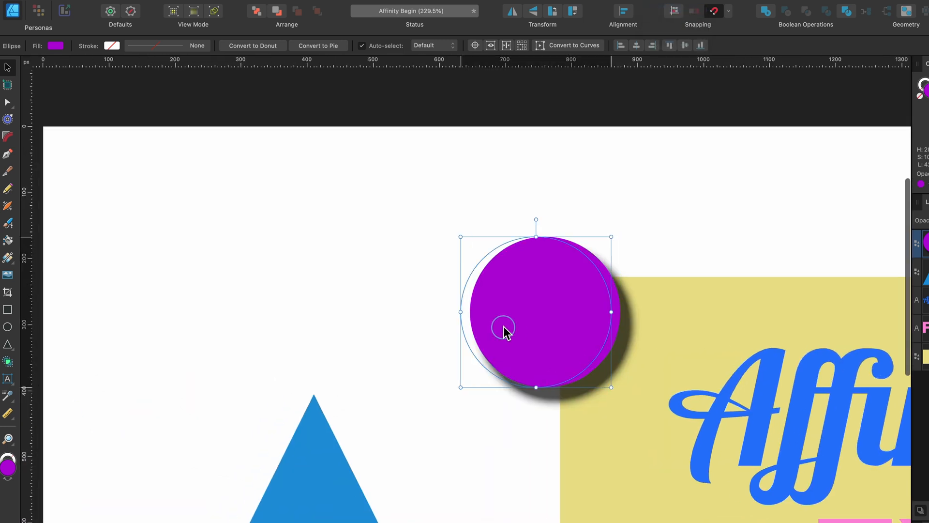
Move the purple circle up above the triangle and select the Ellipse layer
{"action": "left_click_drag", "start_coordinate": [503, 332], "coordinate": [363, 313]}
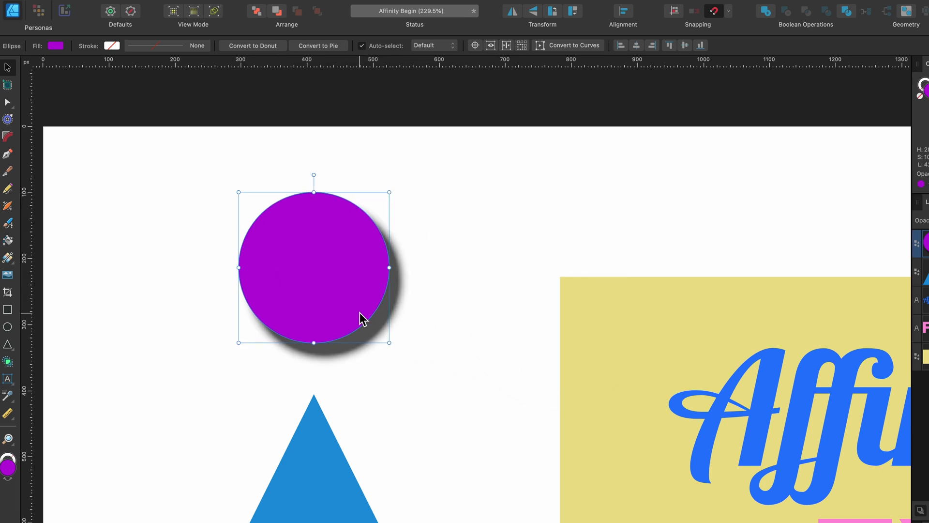
{"action": "mouse_move", "coordinate": [366, 311]}
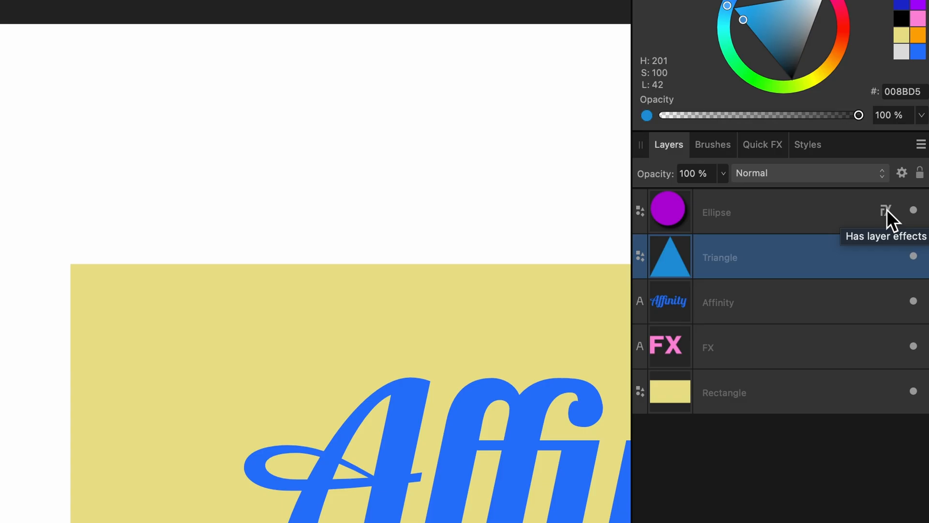
{"action": "left_click", "coordinate": [886, 210]}
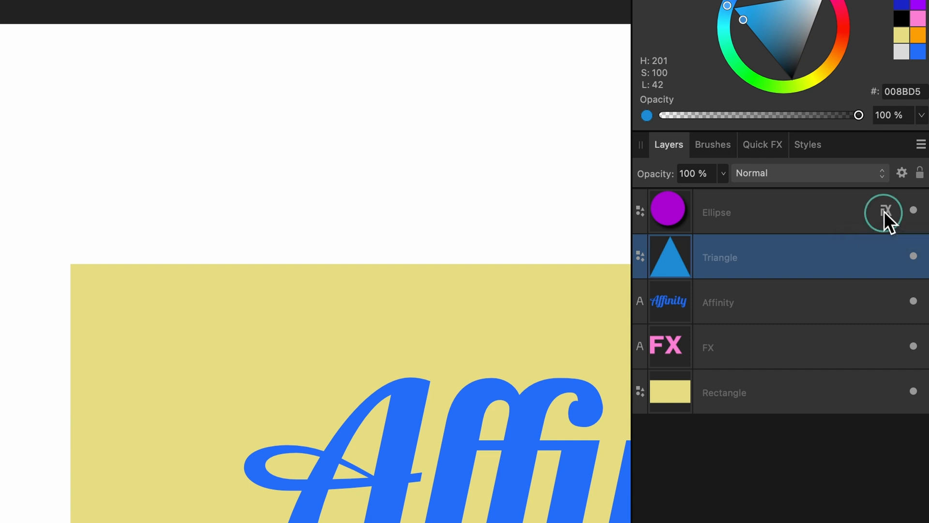
{"action": "mouse_move", "coordinate": [885, 270]}
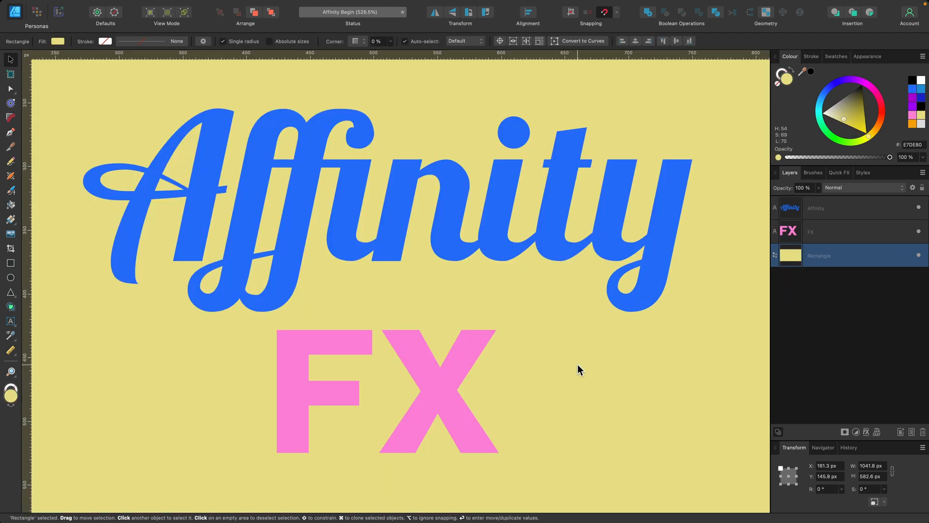
Select the Affinity text and view its Bevel / Emboss effect settings
{"action": "left_click", "coordinate": [513, 249]}
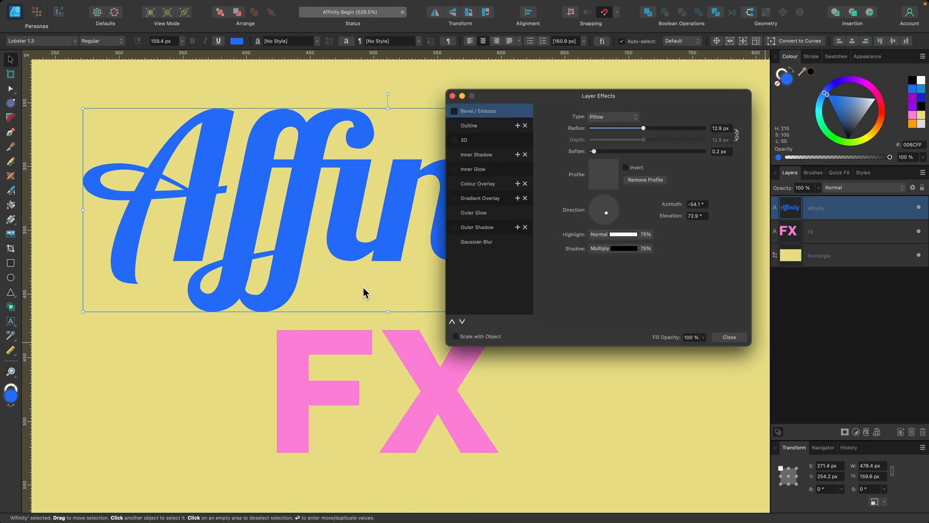
{"action": "scroll", "scroll_direction": "down", "scroll_amount": 3}
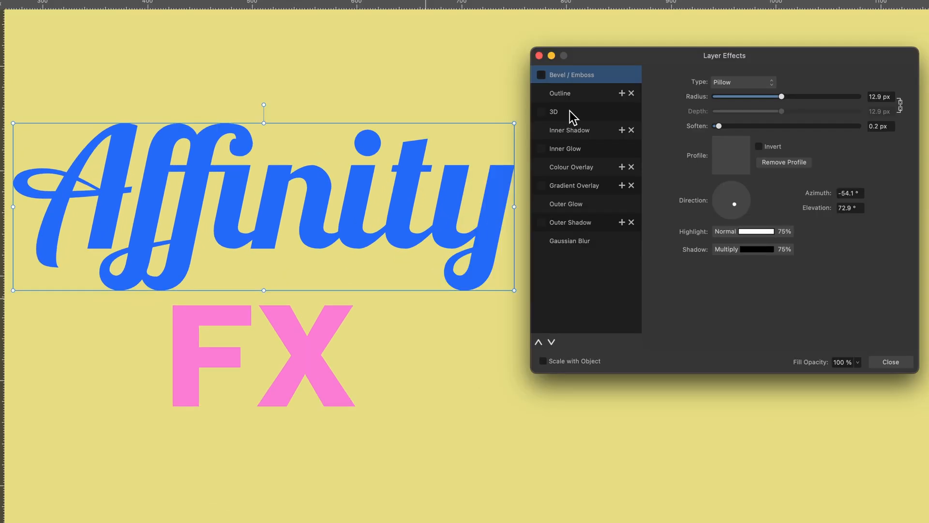
{"action": "mouse_move", "coordinate": [600, 158]}
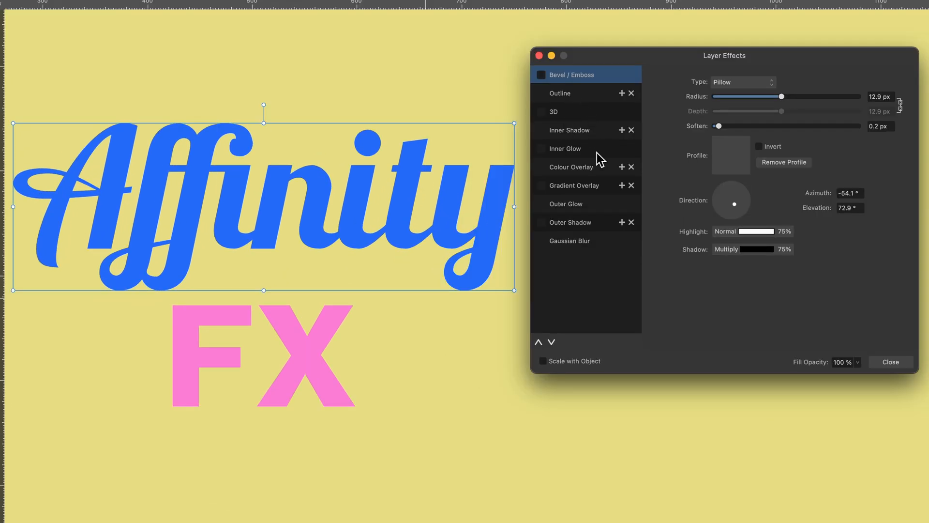
{"action": "mouse_move", "coordinate": [576, 153]}
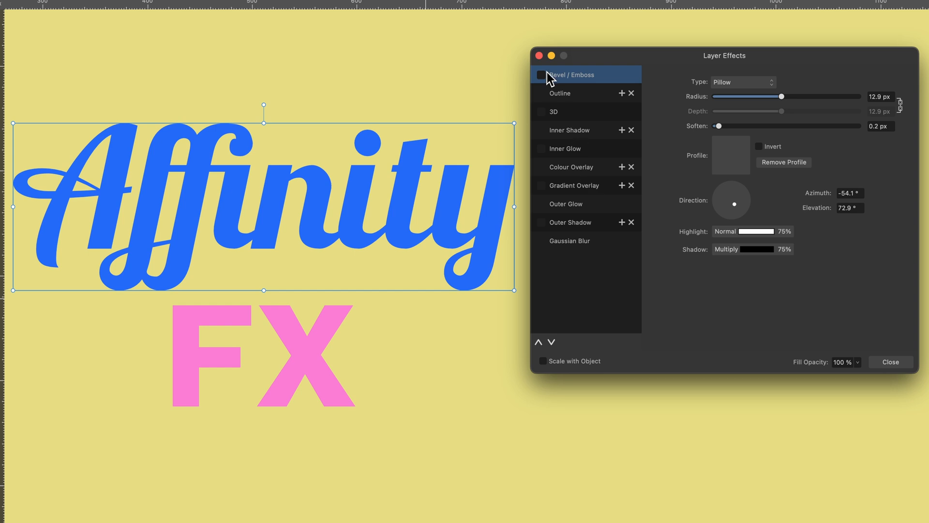
Enable Bevel / Emboss on the Affinity text, trying Outer before settling on Inner
{"action": "left_click", "coordinate": [540, 74]}
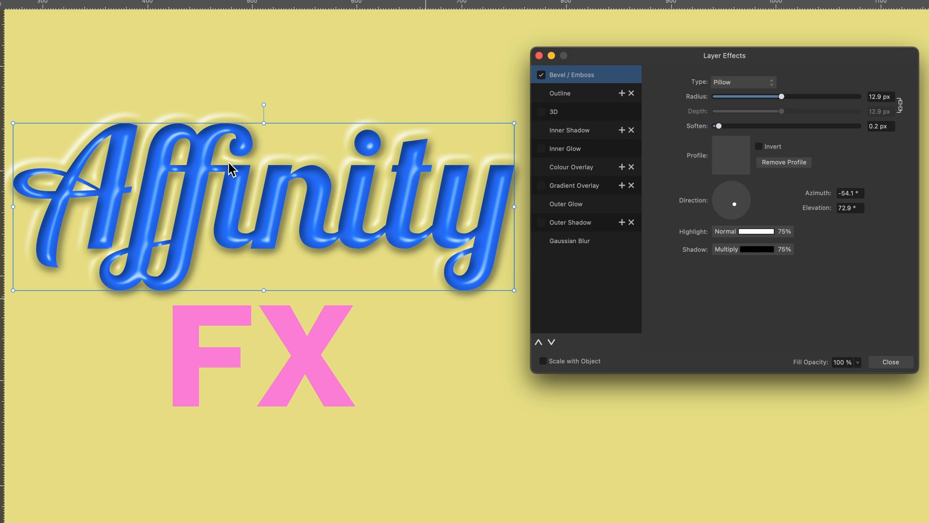
{"action": "mouse_move", "coordinate": [736, 86]}
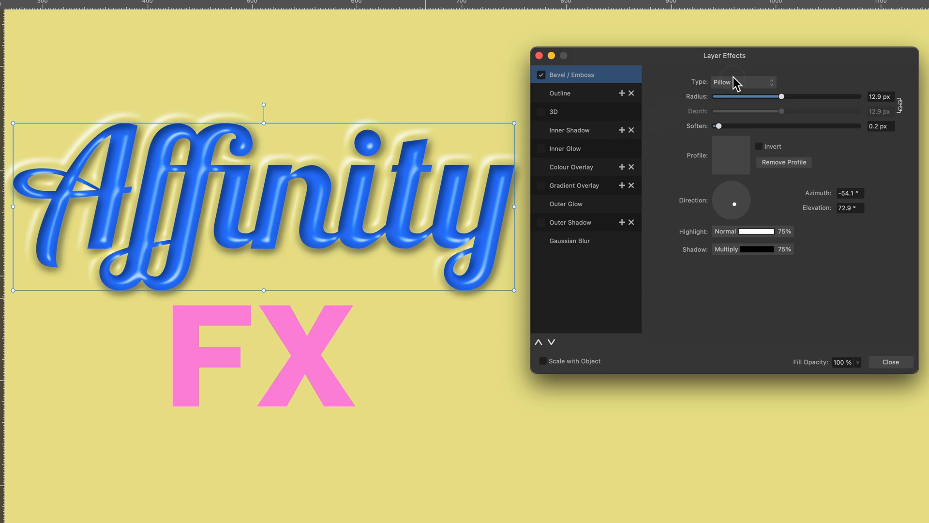
{"action": "left_click", "coordinate": [743, 81]}
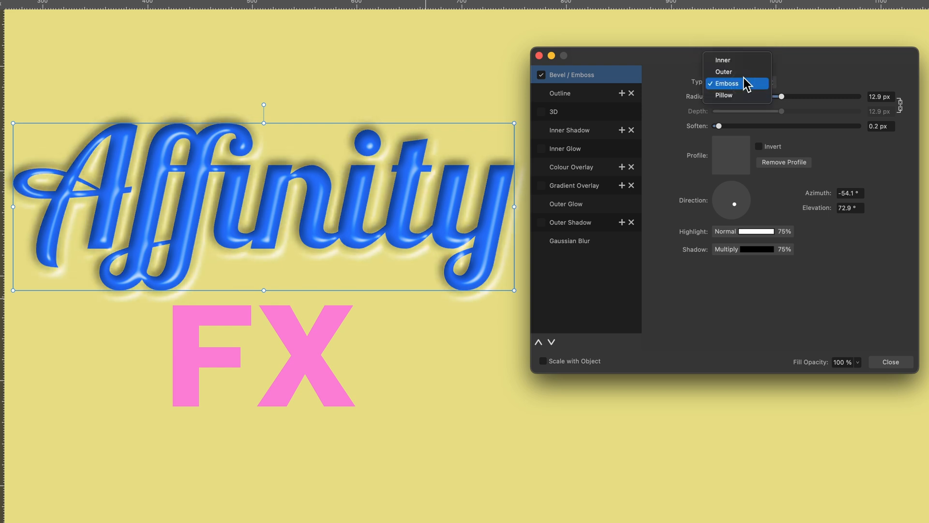
{"action": "left_click", "coordinate": [723, 84]}
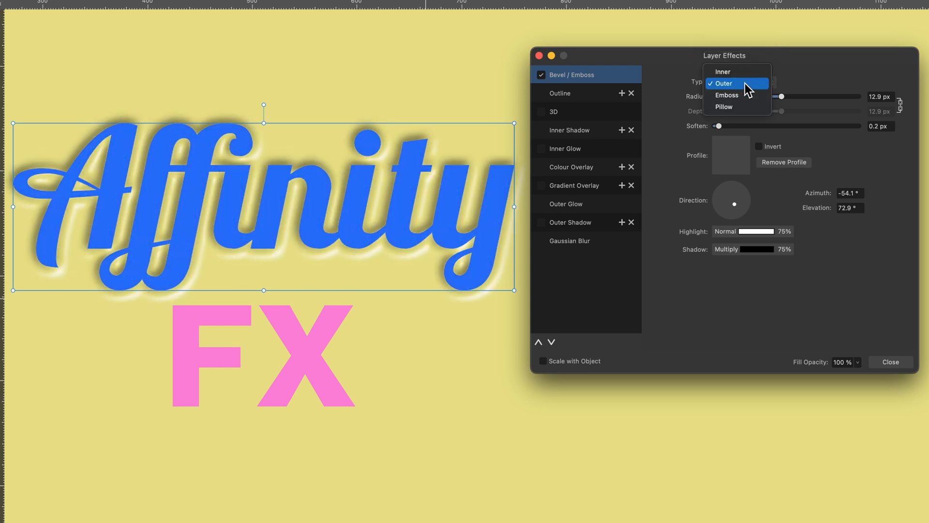
{"action": "left_click", "coordinate": [722, 70]}
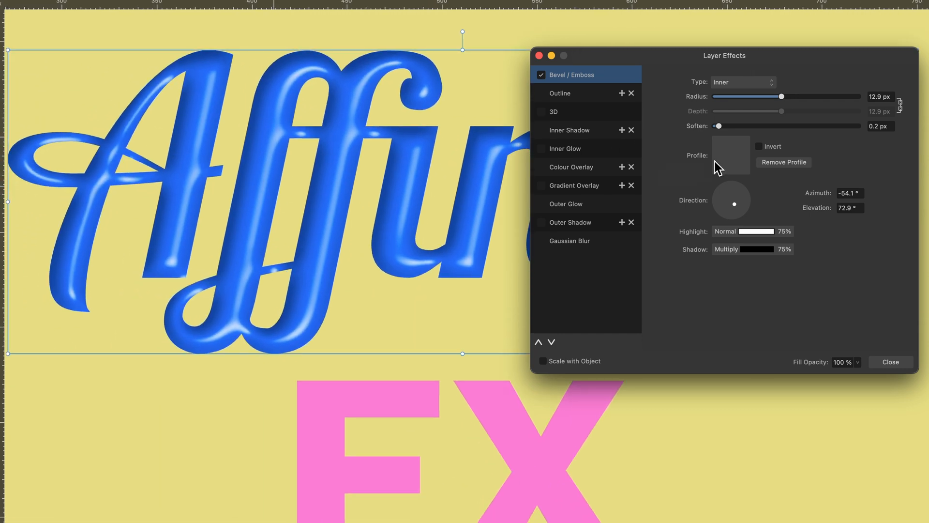
Try a 9 px bevel radius with softer edges and a lowered light direction
{"action": "left_click_drag", "start_coordinate": [781, 95], "coordinate": [754, 97]}
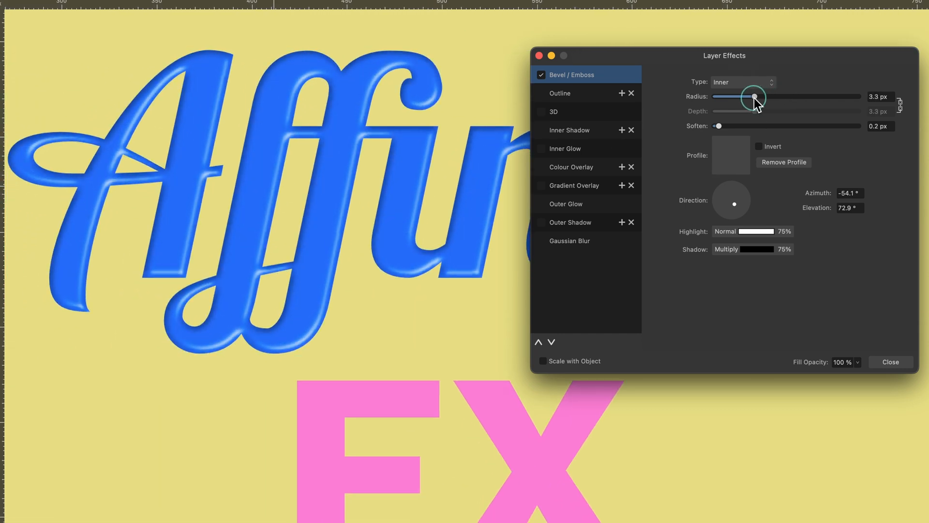
{"action": "left_click_drag", "start_coordinate": [754, 96], "coordinate": [761, 96]}
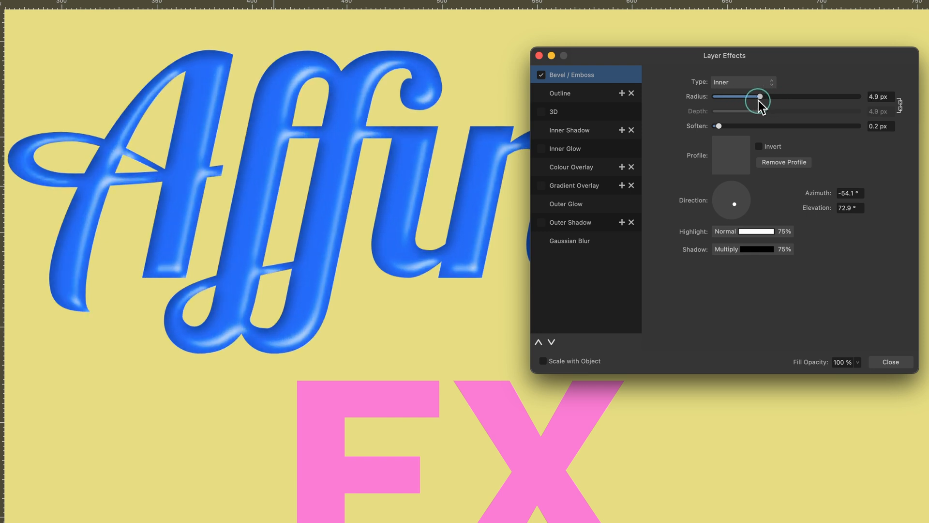
{"action": "left_click_drag", "start_coordinate": [761, 97], "coordinate": [773, 97]}
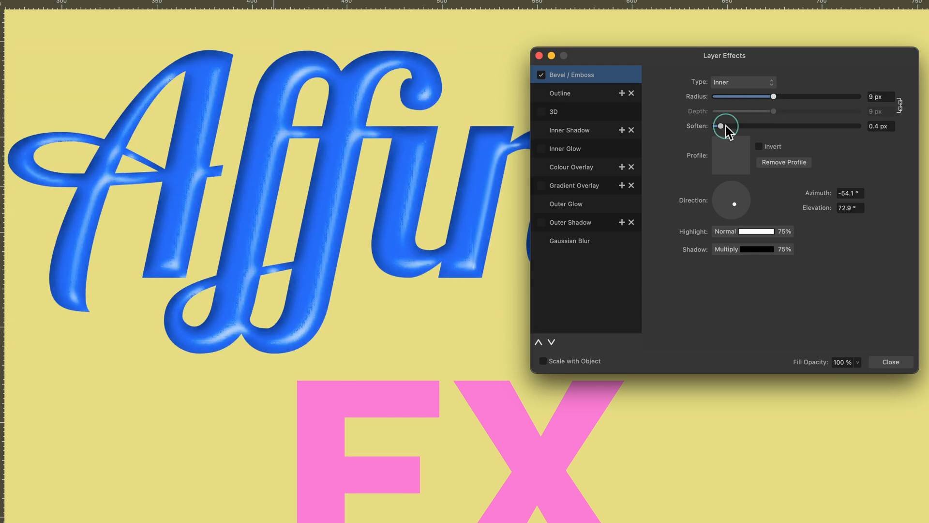
{"action": "left_click_drag", "start_coordinate": [721, 126], "coordinate": [737, 126]}
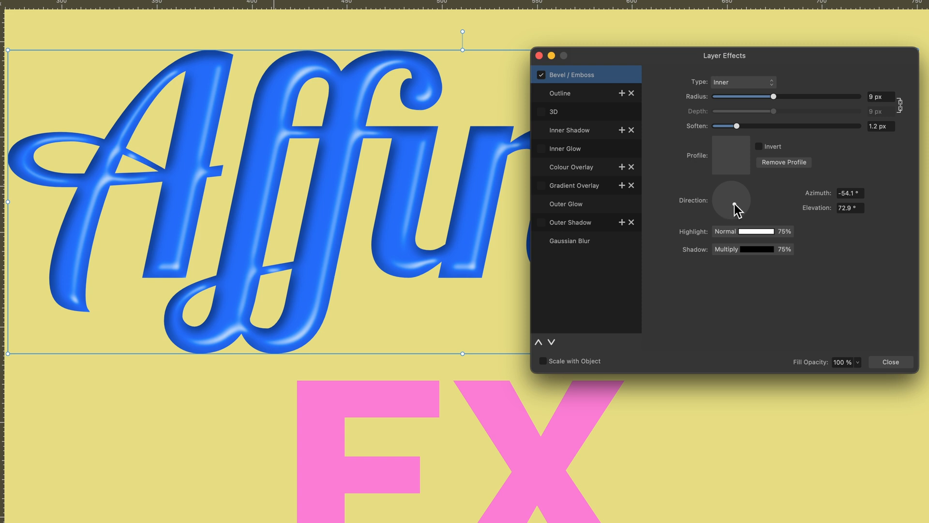
{"action": "left_click_drag", "start_coordinate": [732, 202], "coordinate": [743, 211]}
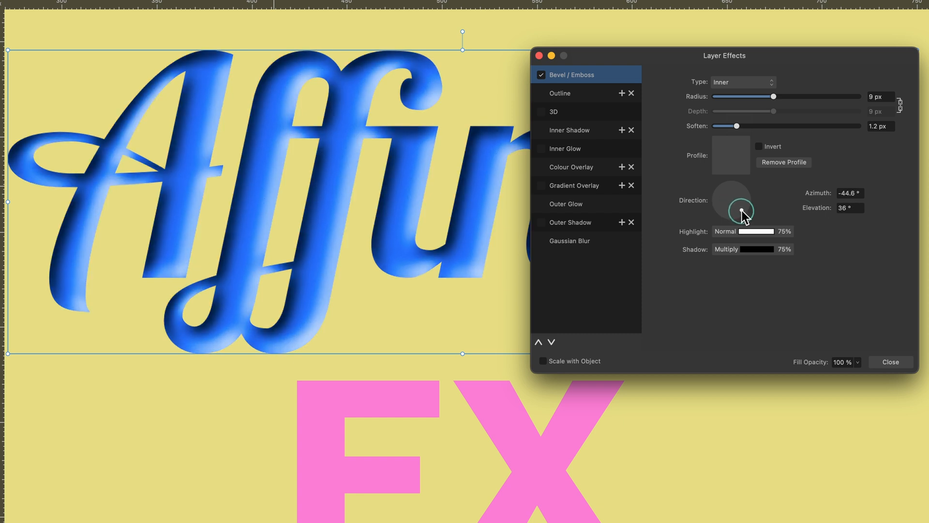
{"action": "left_click_drag", "start_coordinate": [740, 212], "coordinate": [742, 215]}
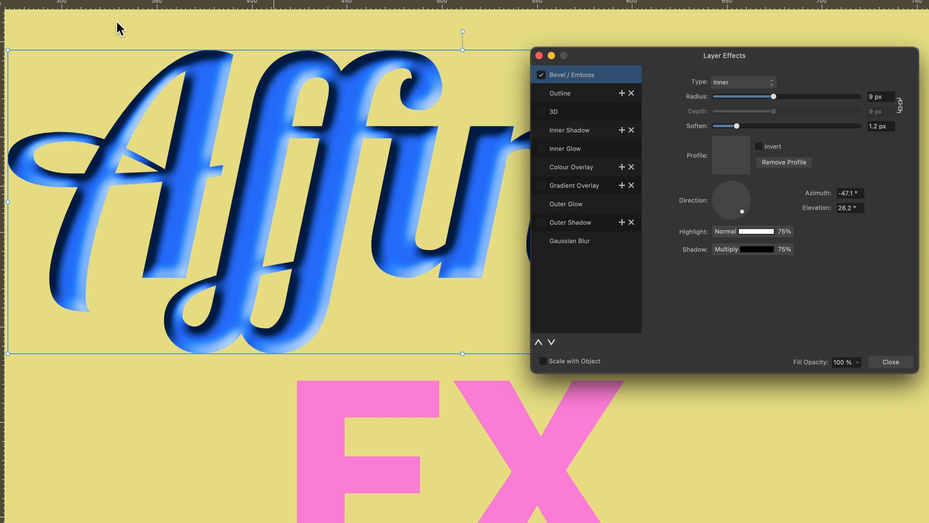
{"action": "mouse_move", "coordinate": [65, 235]}
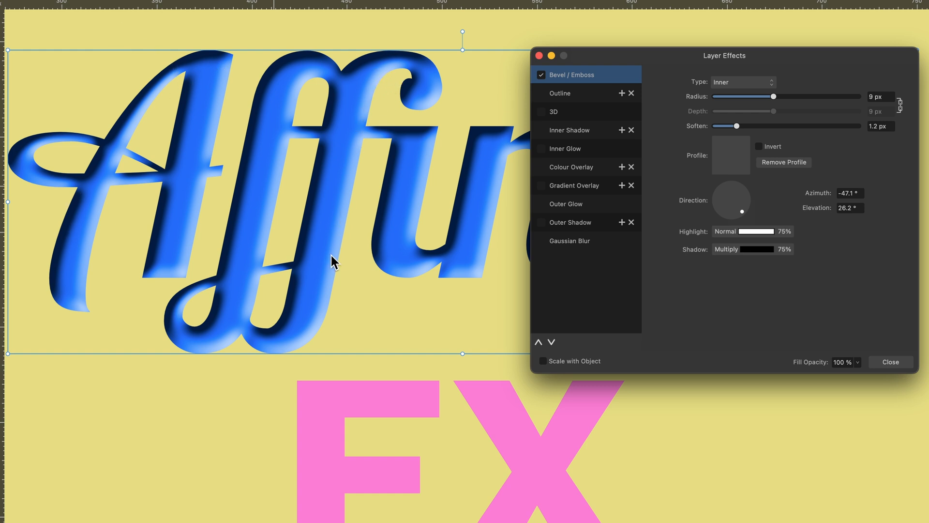
Tighten the bevel to 4.9 px radius, 0.5 px soften and 63.3° light elevation
{"action": "left_click_drag", "start_coordinate": [773, 96], "coordinate": [754, 96]}
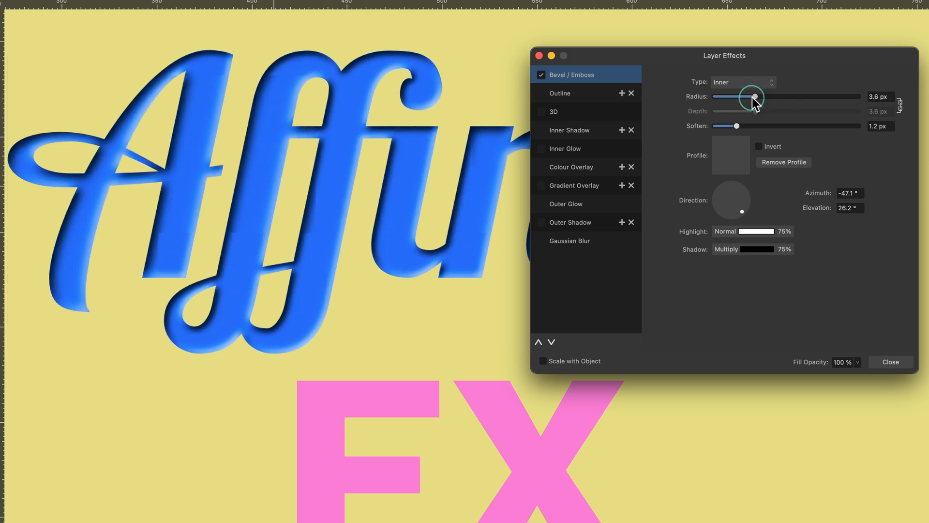
{"action": "left_click_drag", "start_coordinate": [753, 97], "coordinate": [761, 96]}
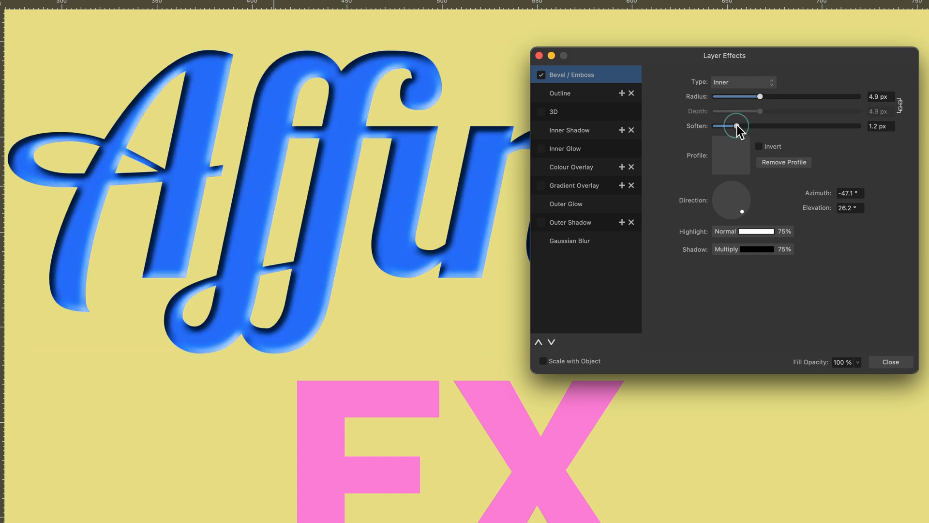
{"action": "left_click_drag", "start_coordinate": [737, 126], "coordinate": [722, 126]}
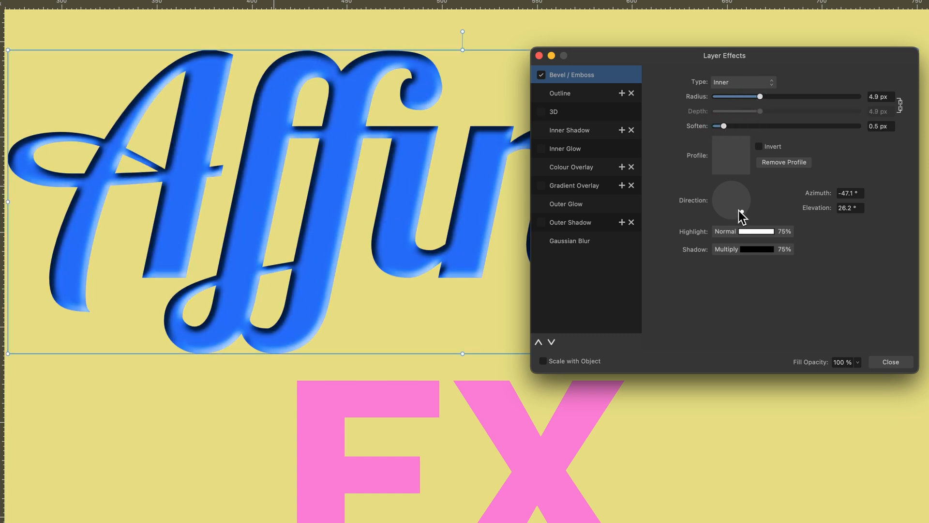
{"action": "left_click_drag", "start_coordinate": [740, 213], "coordinate": [734, 207]}
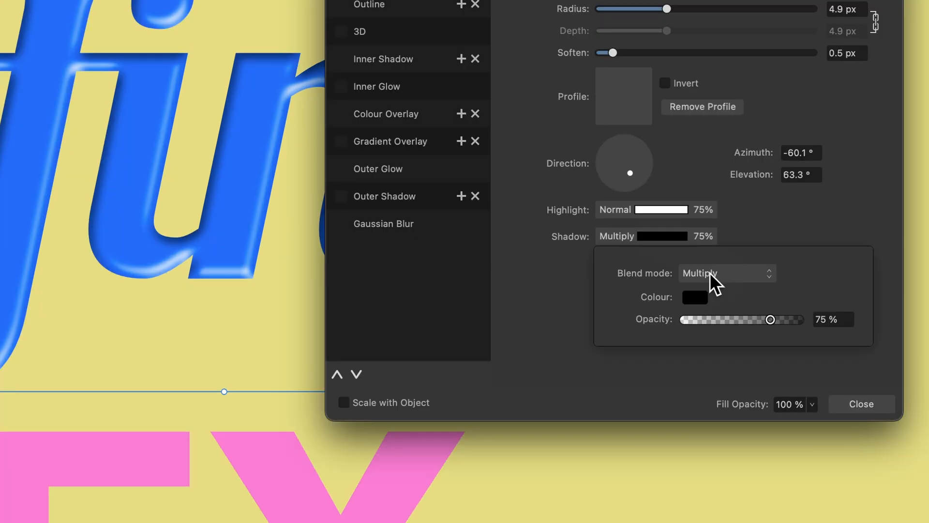
{"action": "mouse_move", "coordinate": [583, 223]}
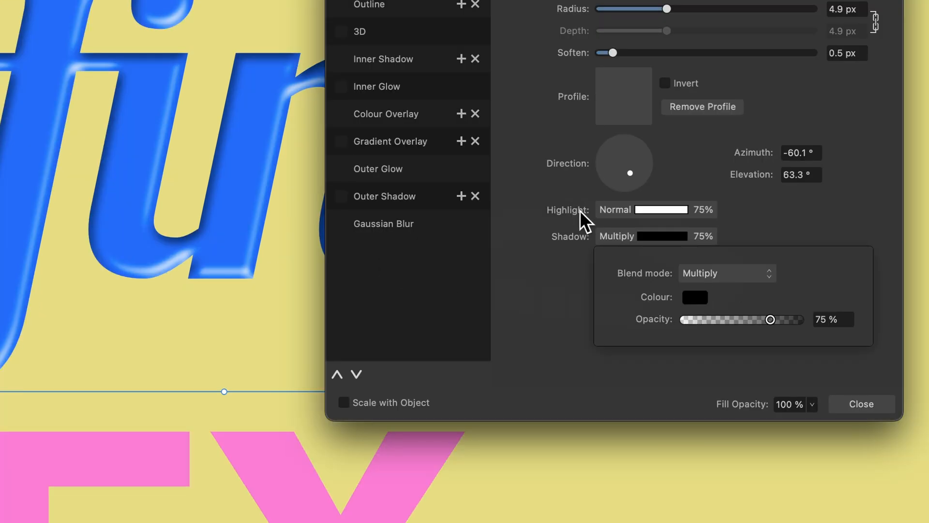
Try a purple Normal bevel shadow and larger radius, then revert to black Multiply at 6.9 px
{"action": "left_click", "coordinate": [694, 297]}
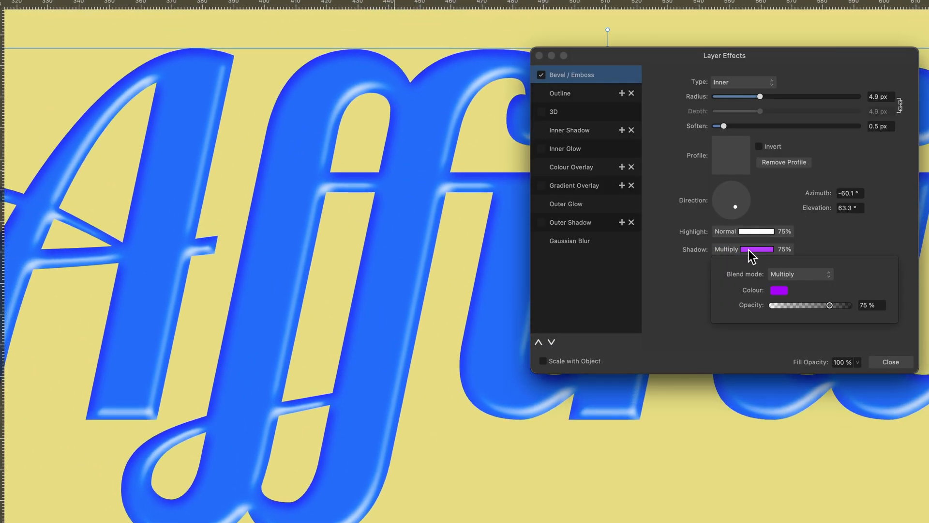
{"action": "left_click", "coordinate": [799, 274]}
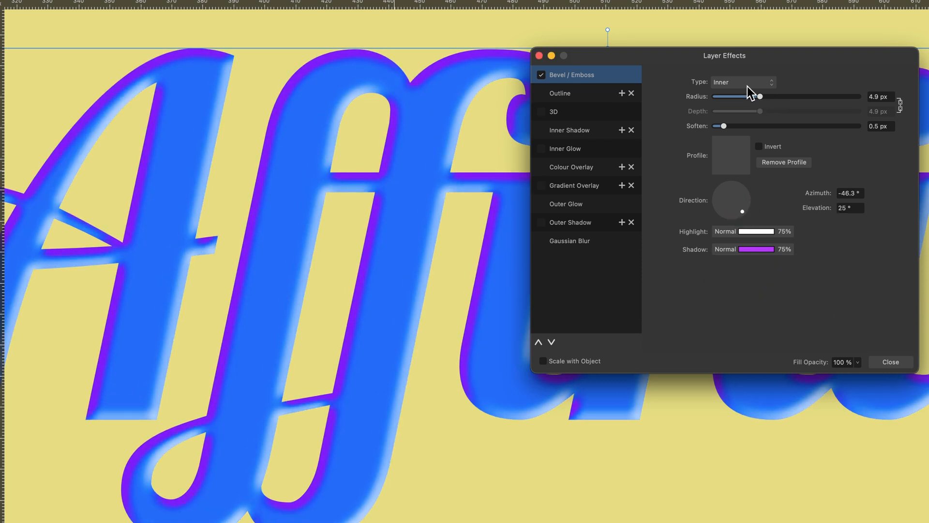
{"action": "left_click_drag", "start_coordinate": [761, 96], "coordinate": [773, 96]}
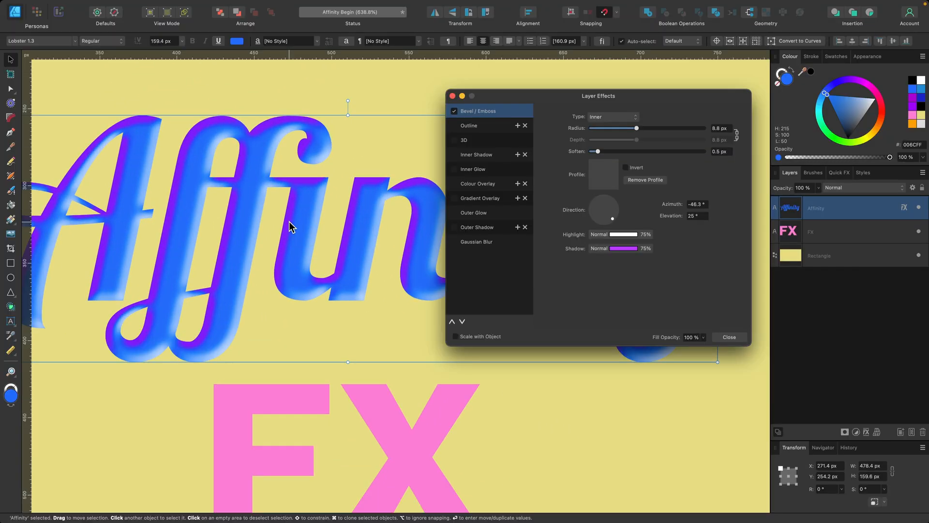
{"action": "key", "text": "cmd+z"}
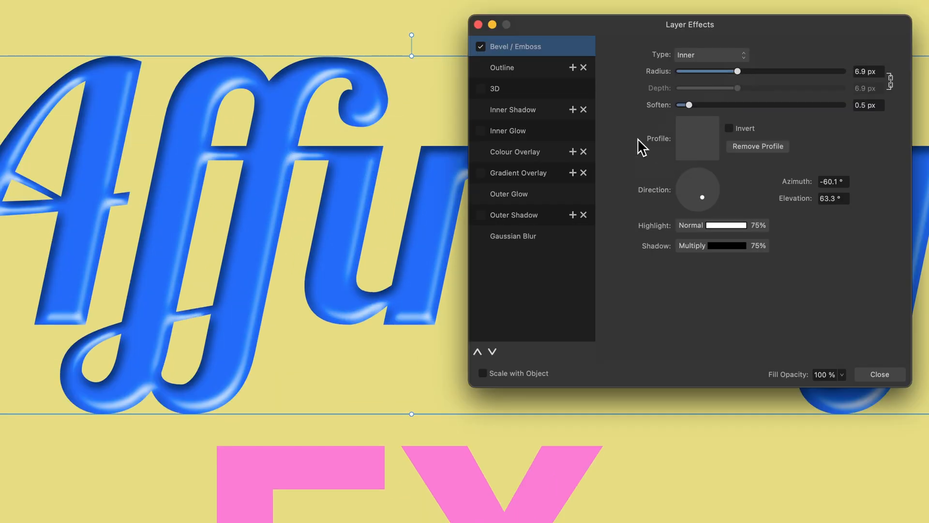
Try the standard bevel profiles, then reshape the curve into a smooth S-shaped profile
{"action": "left_click", "coordinate": [695, 138]}
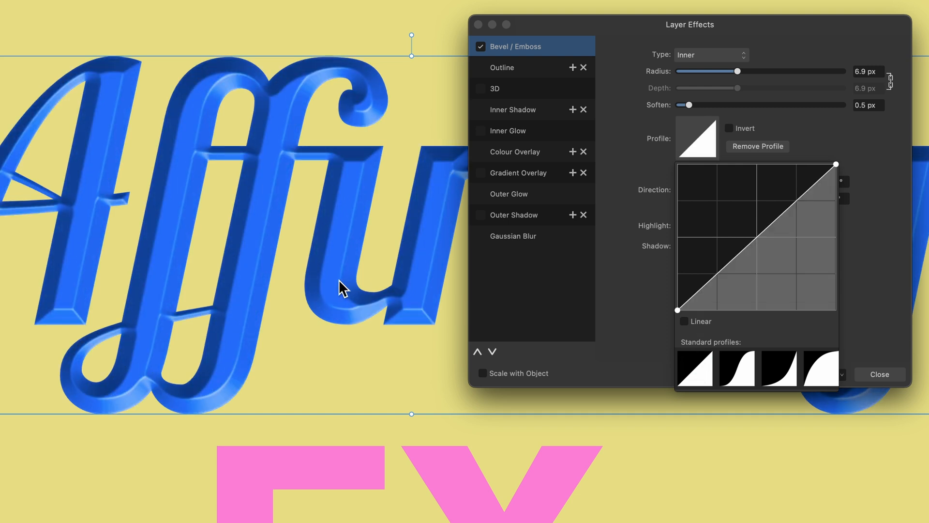
{"action": "mouse_move", "coordinate": [724, 233]}
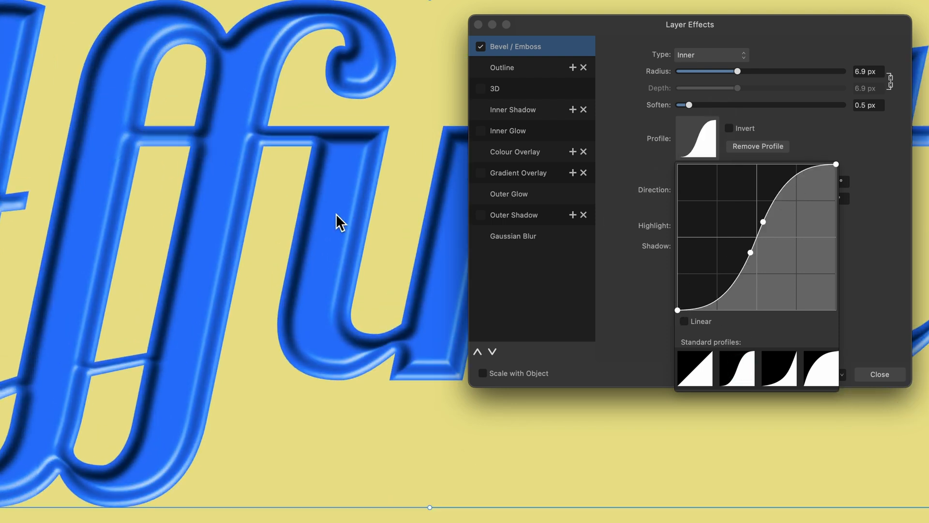
{"action": "mouse_move", "coordinate": [363, 215]}
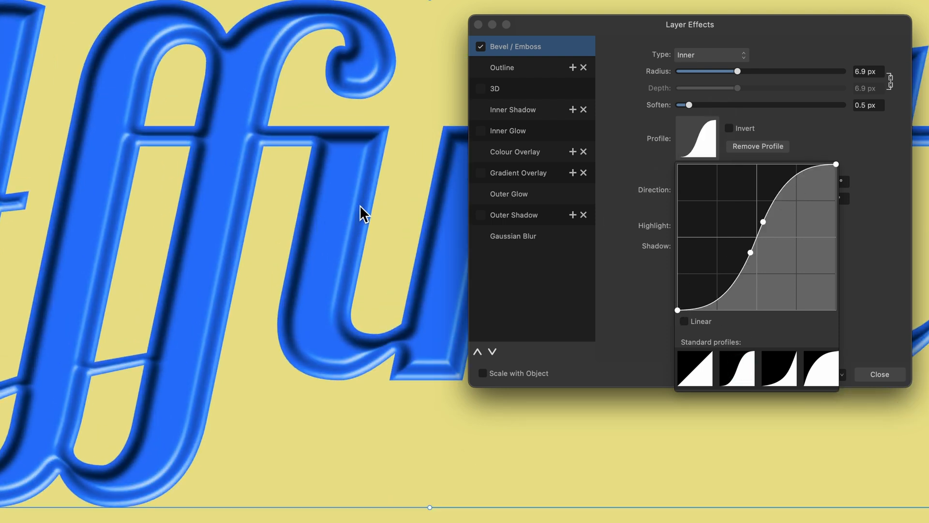
{"action": "mouse_move", "coordinate": [817, 190]}
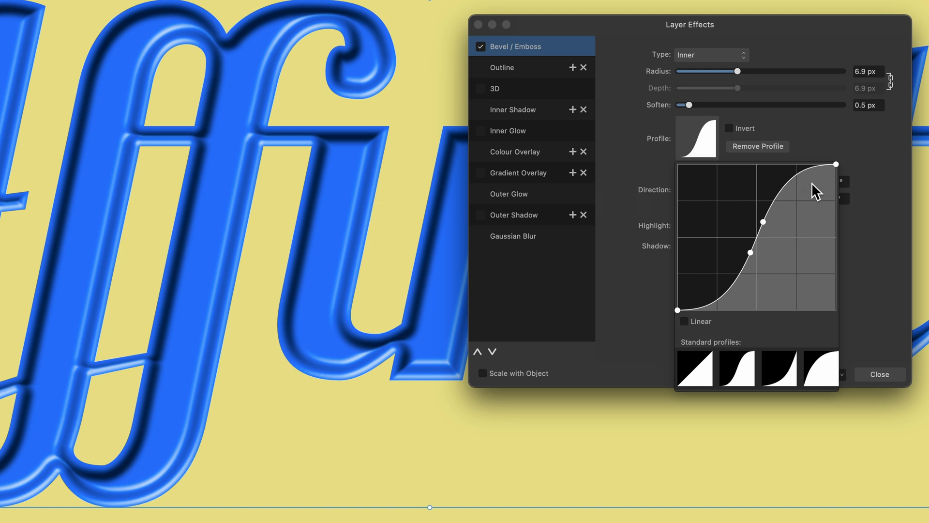
{"action": "left_click", "coordinate": [822, 368]}
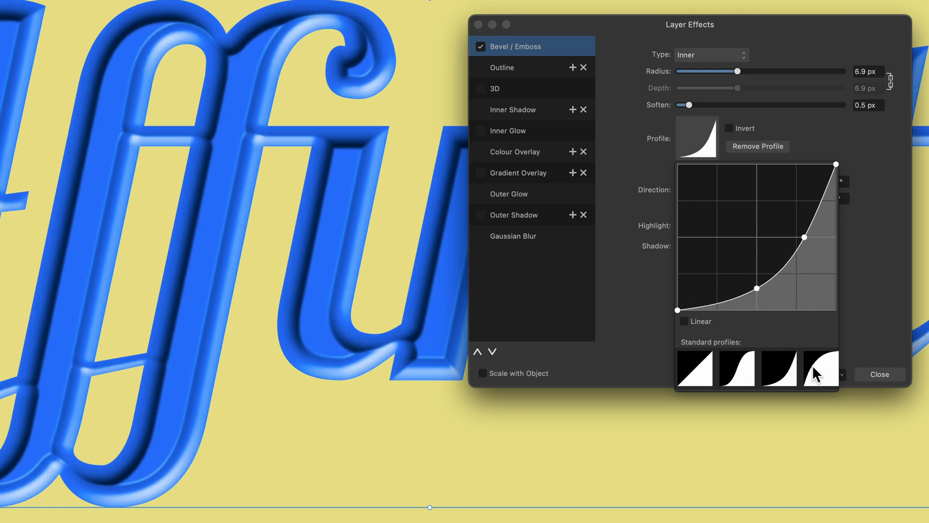
{"action": "left_click", "coordinate": [738, 369]}
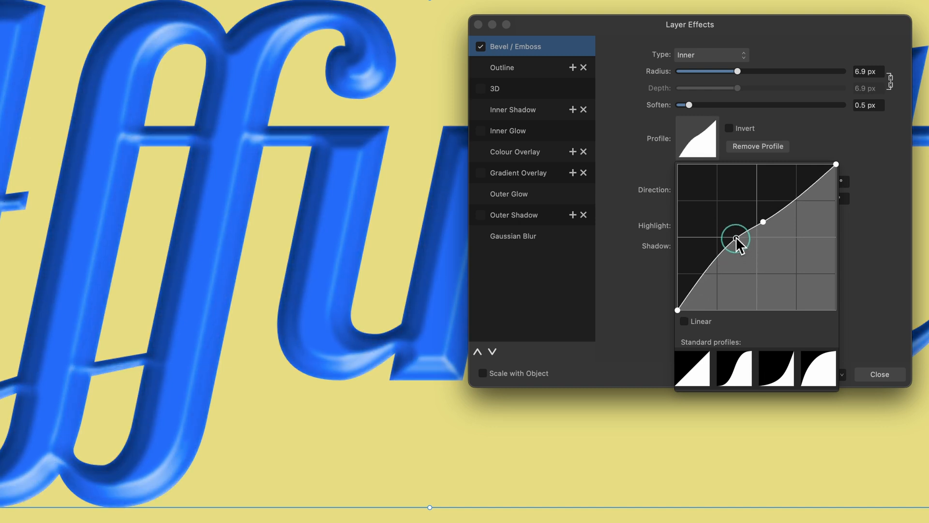
{"action": "left_click_drag", "start_coordinate": [738, 240], "coordinate": [678, 298]}
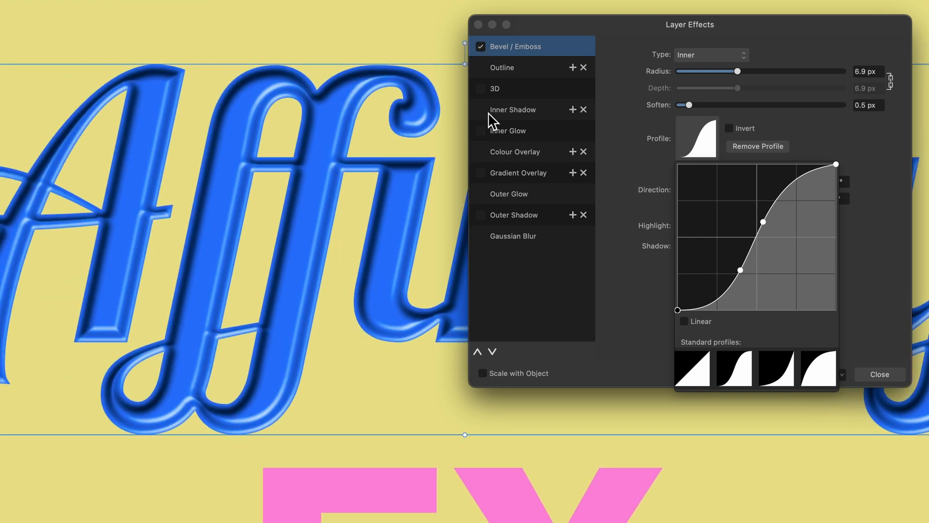
{"action": "mouse_move", "coordinate": [517, 75]}
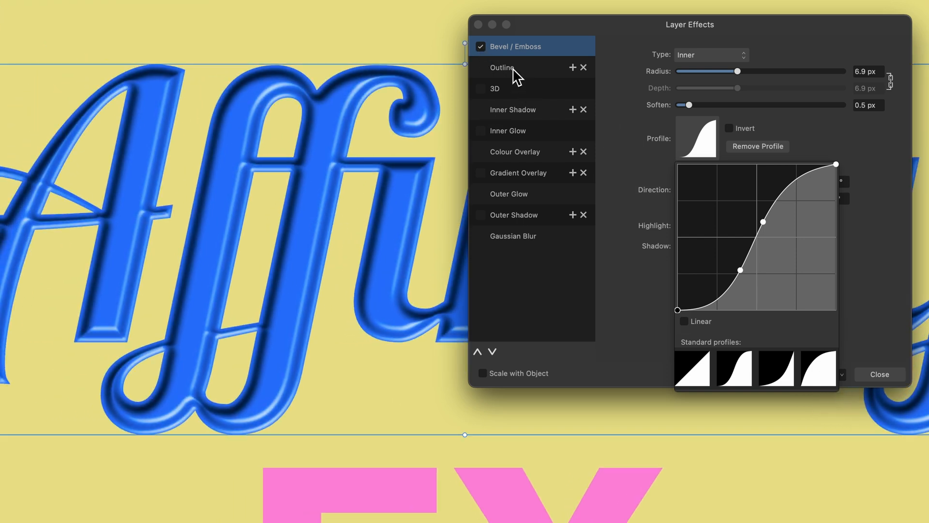
Enable a 2.9 px pink outline around the Affinity lettering
{"action": "left_click", "coordinate": [502, 67]}
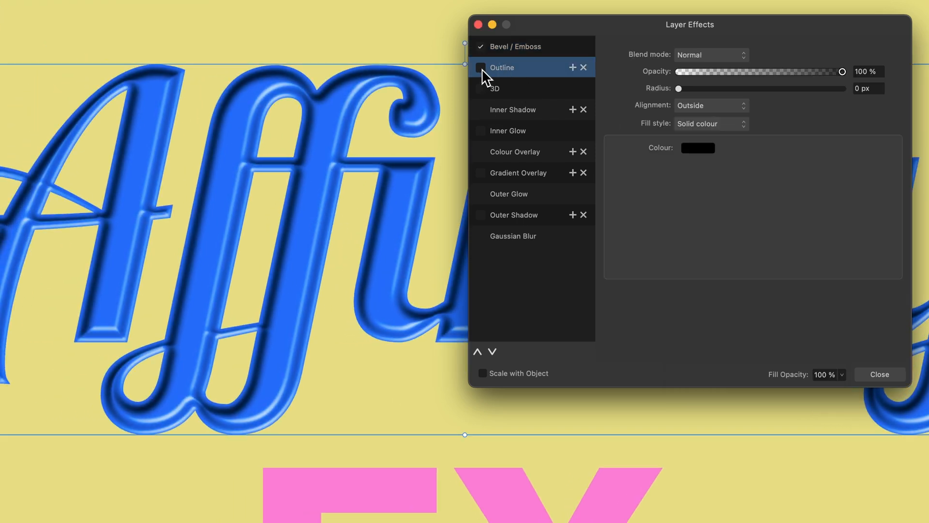
{"action": "left_click", "coordinate": [481, 67]}
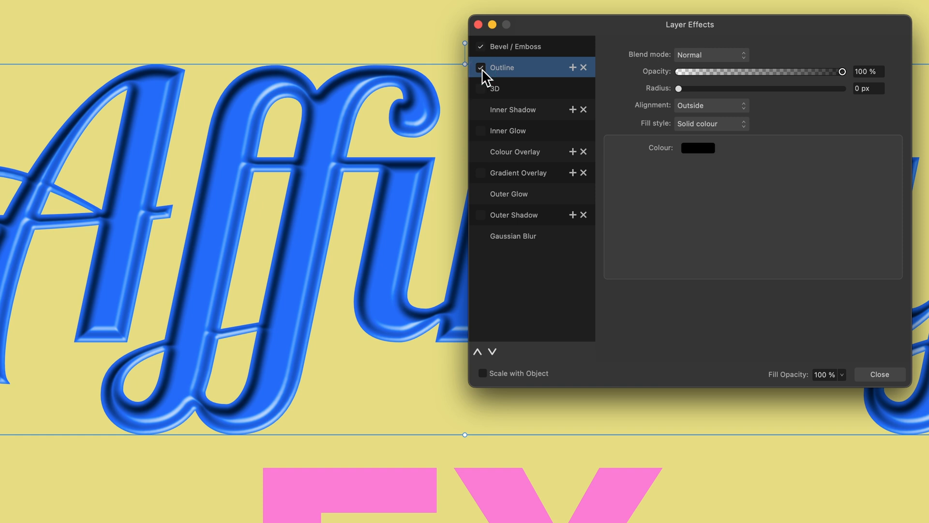
{"action": "left_click_drag", "start_coordinate": [677, 88], "coordinate": [705, 88]}
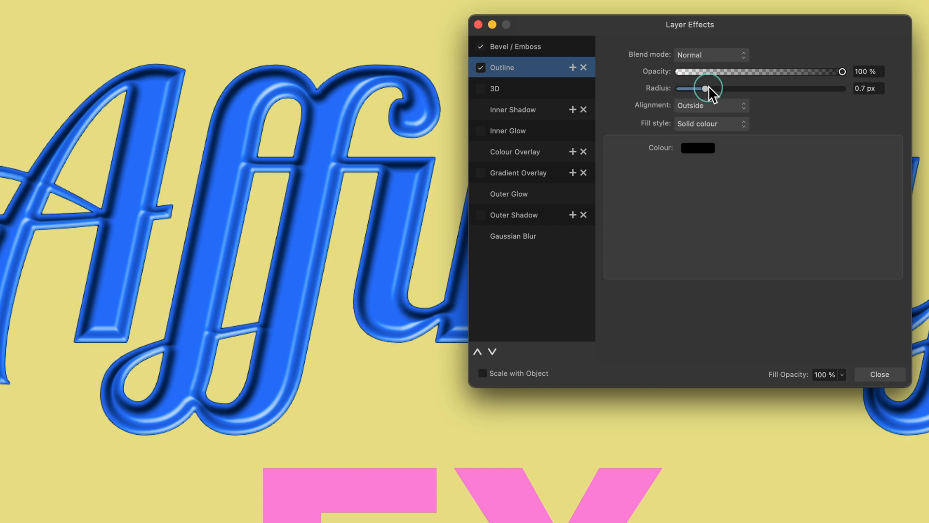
{"action": "left_click_drag", "start_coordinate": [706, 88], "coordinate": [723, 88]}
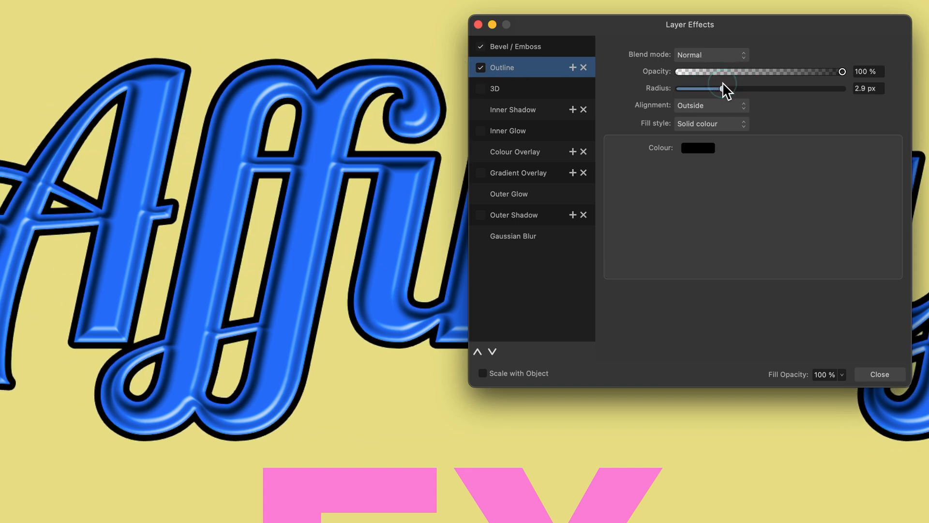
{"action": "left_click", "coordinate": [697, 147]}
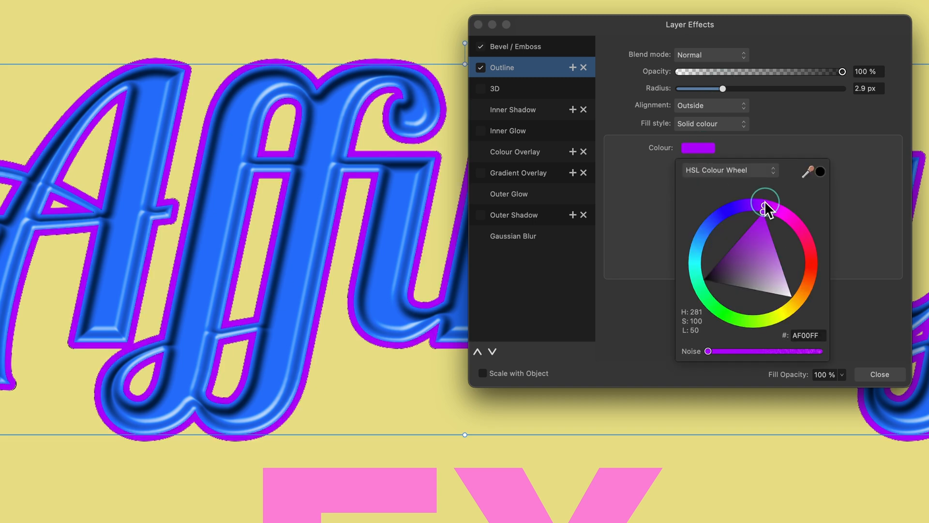
{"action": "left_click_drag", "start_coordinate": [767, 203], "coordinate": [773, 264]}
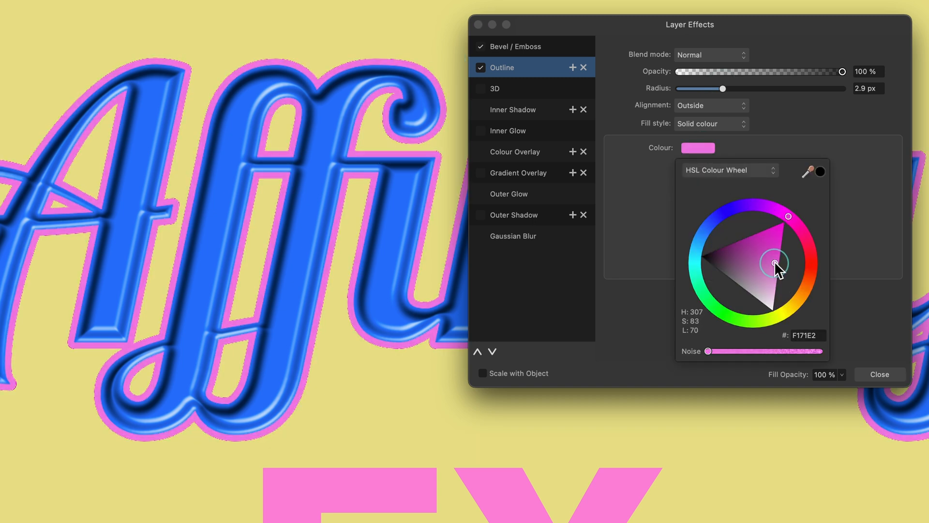
Align the outline outside the letters, keeping a solid colour fill
{"action": "left_click", "coordinate": [710, 106]}
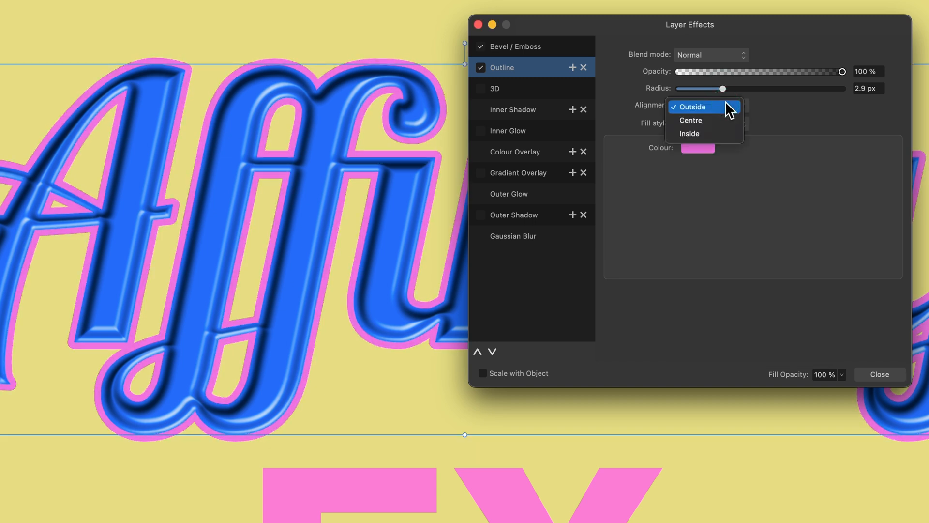
{"action": "left_click", "coordinate": [690, 120]}
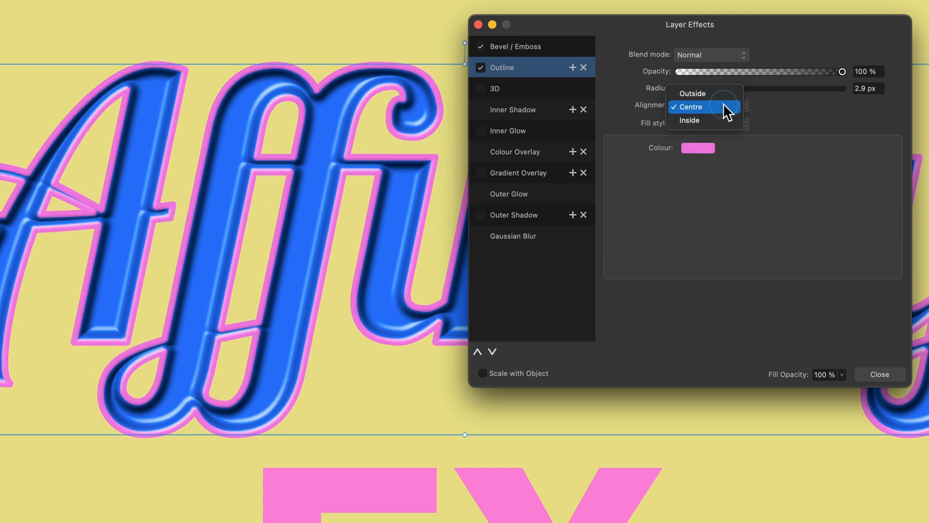
{"action": "left_click", "coordinate": [689, 120]}
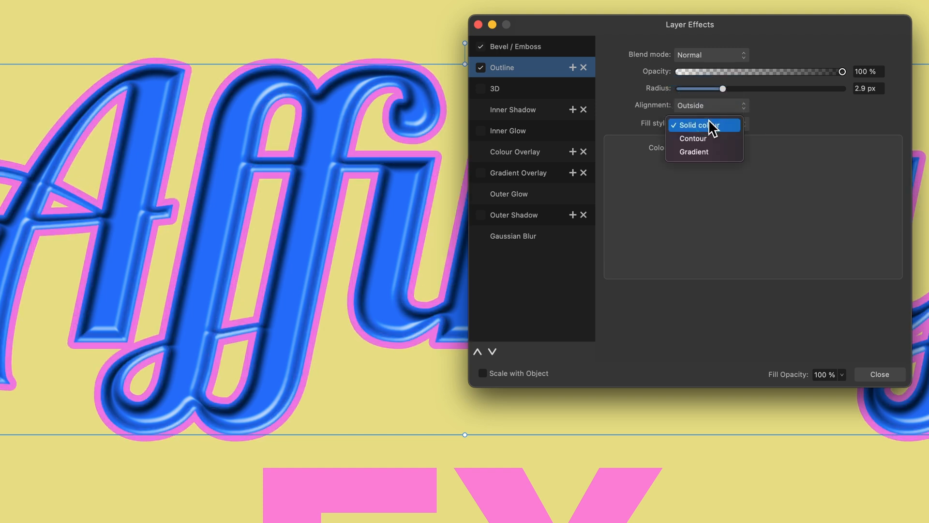
{"action": "mouse_move", "coordinate": [692, 152]}
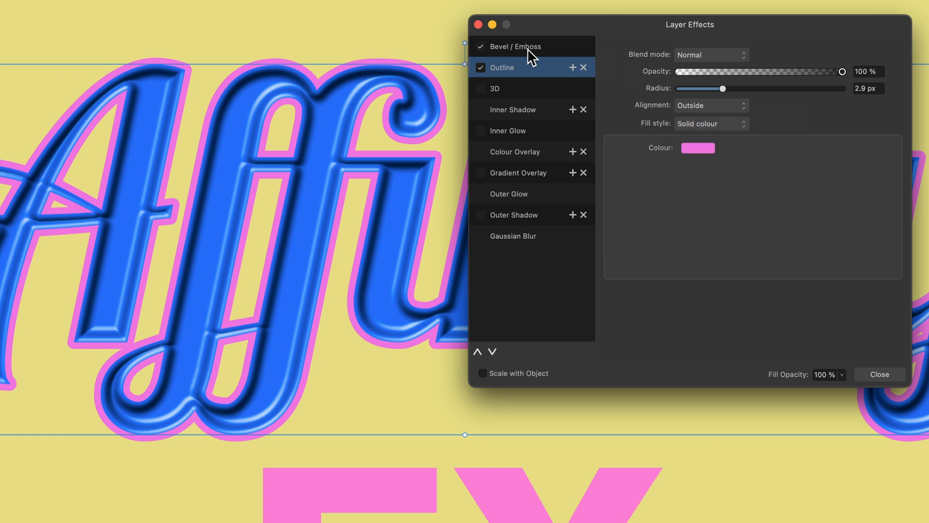
{"action": "mouse_move", "coordinate": [540, 83]}
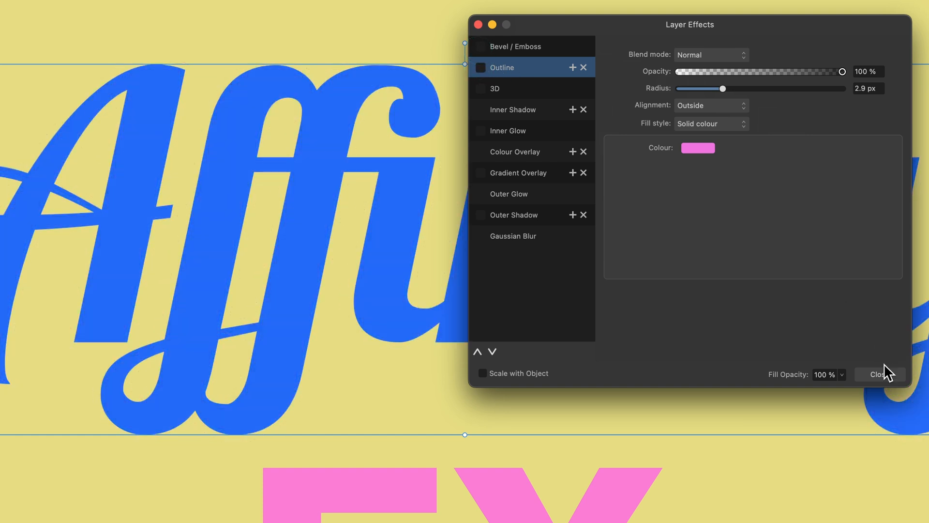
Close the Layer Effects window, leaving the text without bevel or outline
{"action": "left_click", "coordinate": [879, 373]}
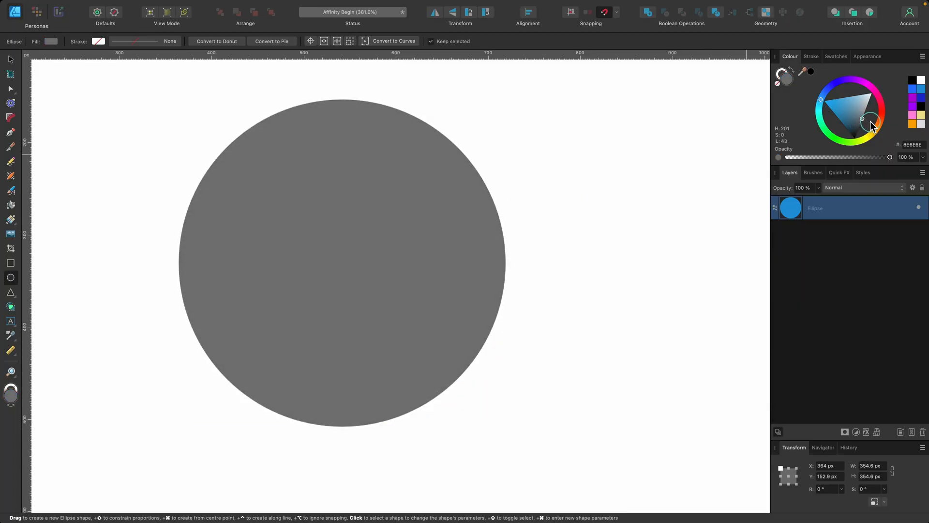
Colour the grey circle deep blue on the Colour wheel
{"action": "left_click_drag", "start_coordinate": [871, 122], "coordinate": [821, 101]}
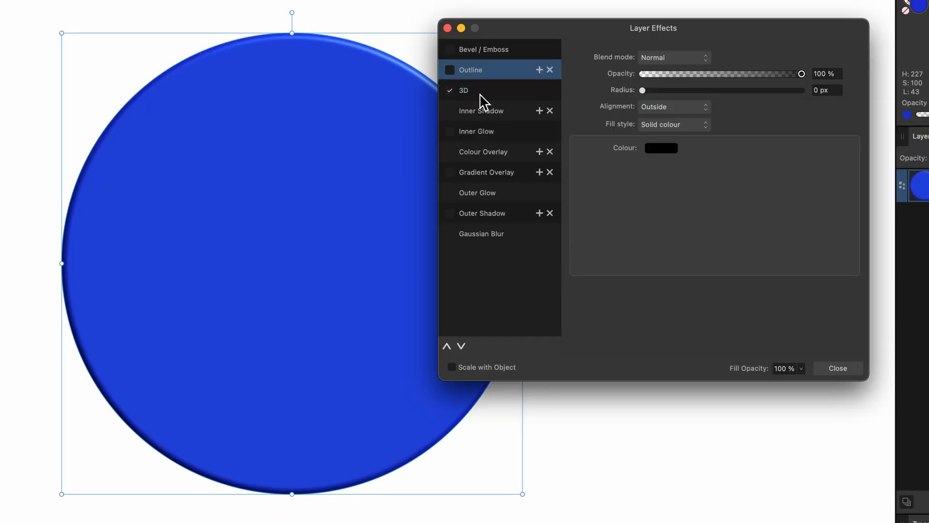
Raise the circle's 3D effect radius to 43.2 px for a thick rounded rim
{"action": "left_click", "coordinate": [463, 90]}
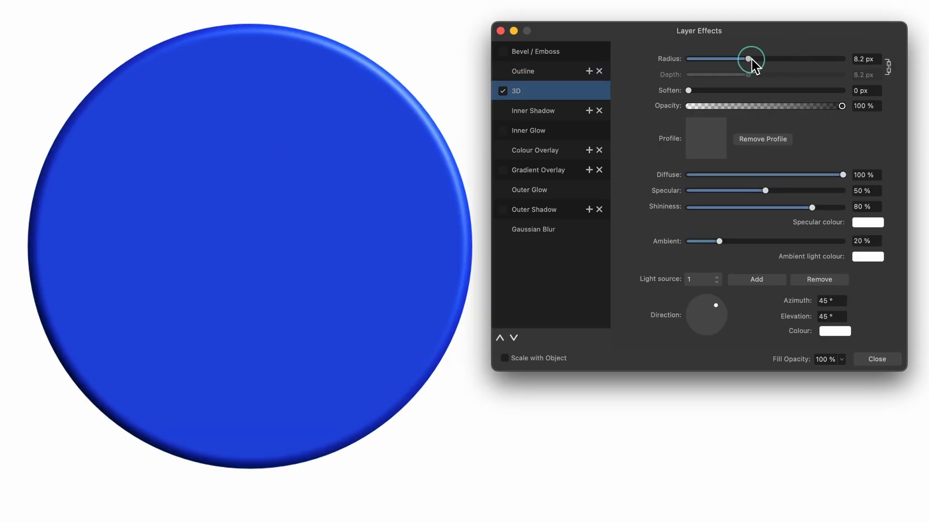
{"action": "left_click_drag", "start_coordinate": [749, 59], "coordinate": [814, 59]}
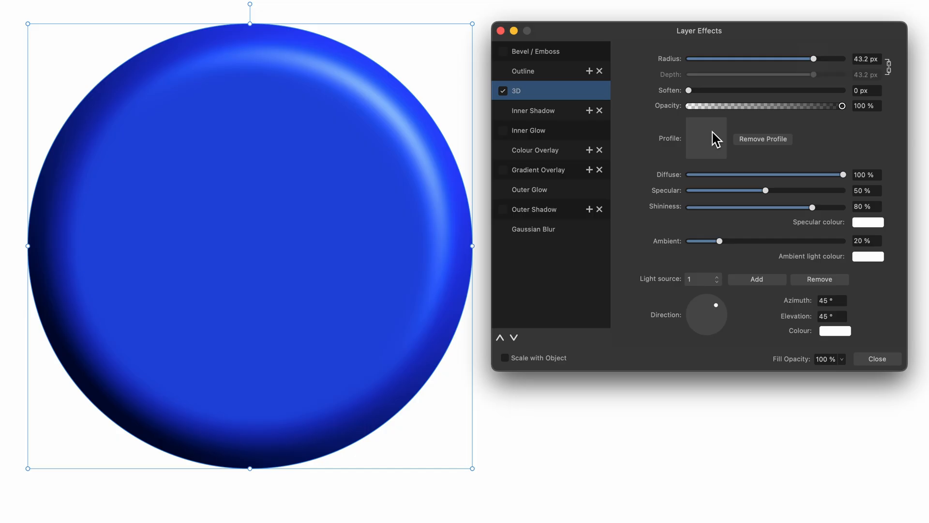
Try the rounded convex and S-shaped standard profiles for the 3D rim
{"action": "left_click", "coordinate": [704, 138]}
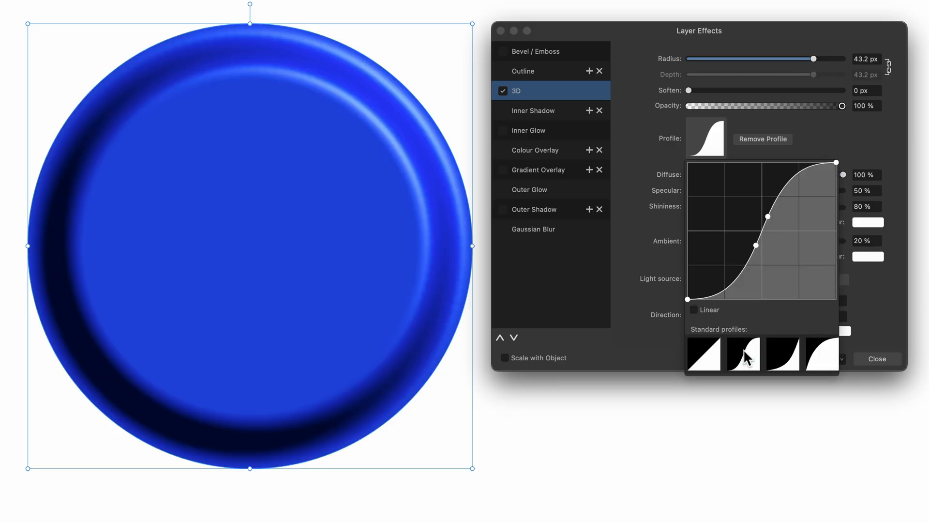
{"action": "left_click", "coordinate": [821, 354]}
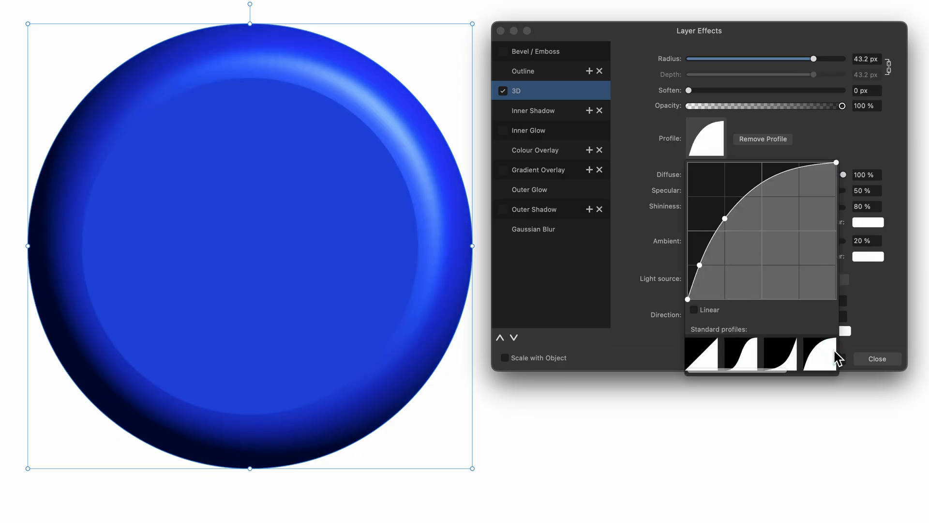
{"action": "left_click", "coordinate": [739, 354]}
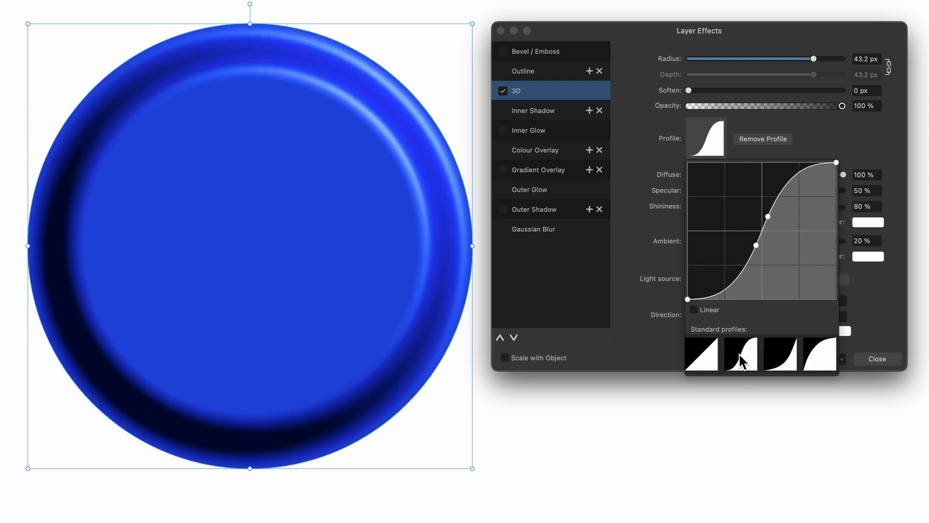
{"action": "mouse_move", "coordinate": [757, 249]}
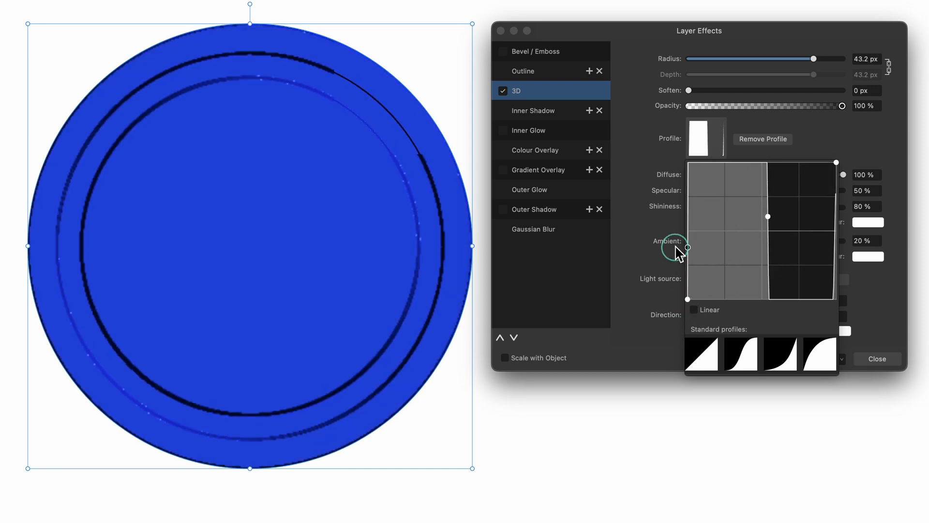
Drag curve points into a custom concave profile so the circle reads as a shallow bowl
{"action": "left_click_drag", "start_coordinate": [687, 246], "coordinate": [771, 183]}
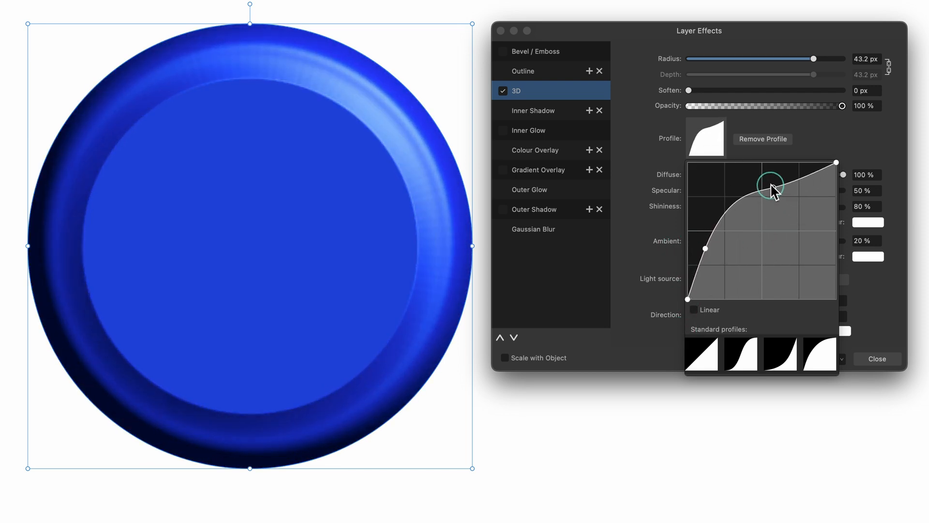
{"action": "left_click_drag", "start_coordinate": [772, 183], "coordinate": [711, 263]}
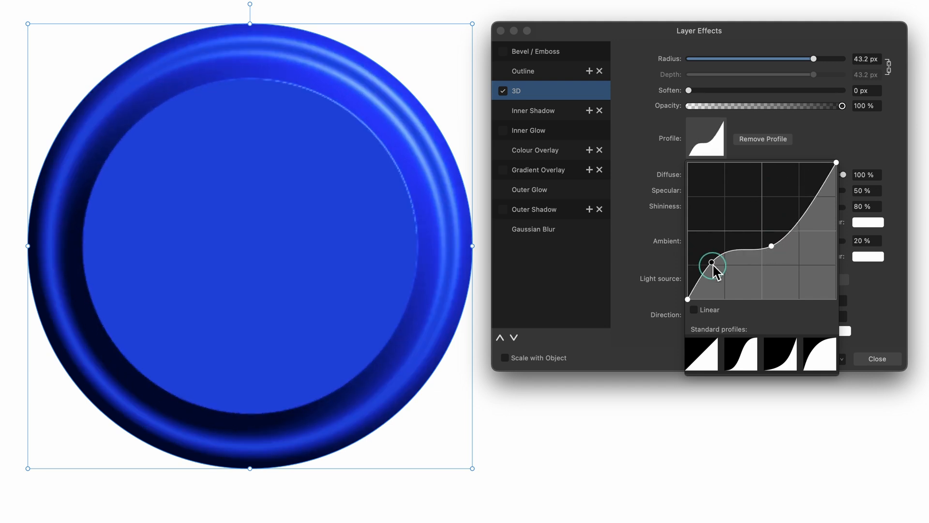
{"action": "left_click_drag", "start_coordinate": [712, 265], "coordinate": [768, 245]}
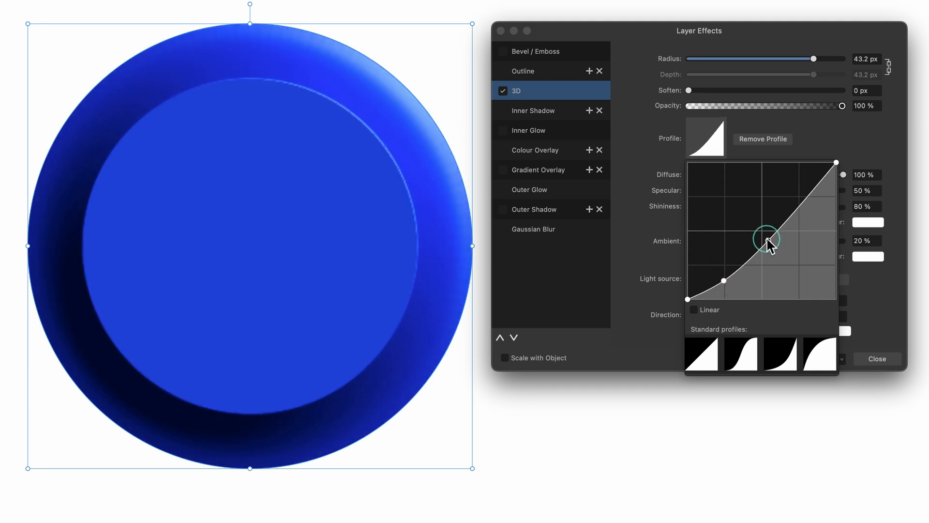
{"action": "left_click_drag", "start_coordinate": [767, 245], "coordinate": [750, 237]}
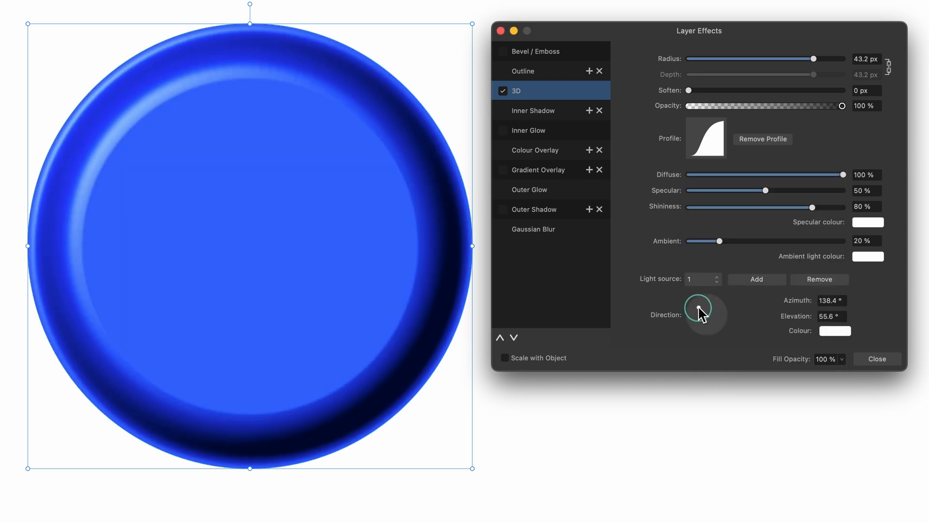
Light the bowl from upper left and bump the profile curve into ridged rings
{"action": "left_click_drag", "start_coordinate": [705, 313], "coordinate": [701, 304]}
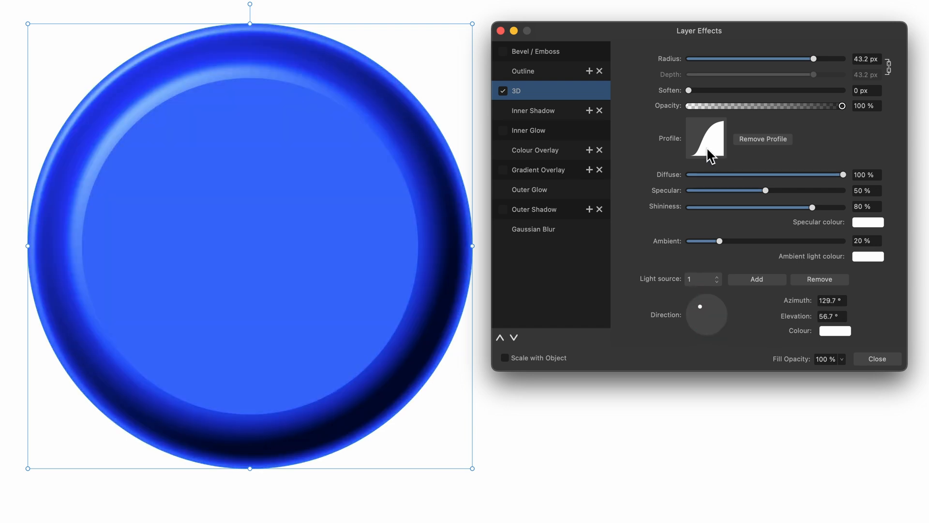
{"action": "left_click", "coordinate": [705, 139]}
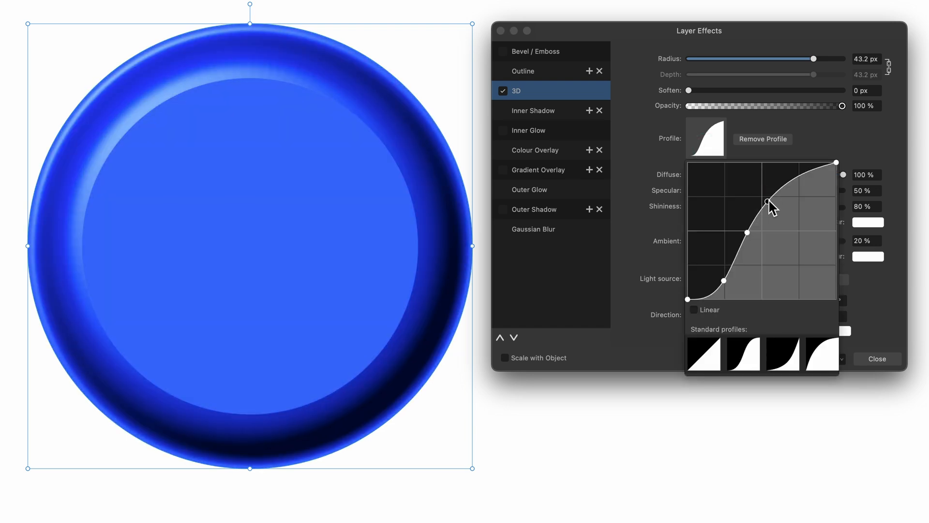
{"action": "left_click_drag", "start_coordinate": [767, 204], "coordinate": [785, 187]}
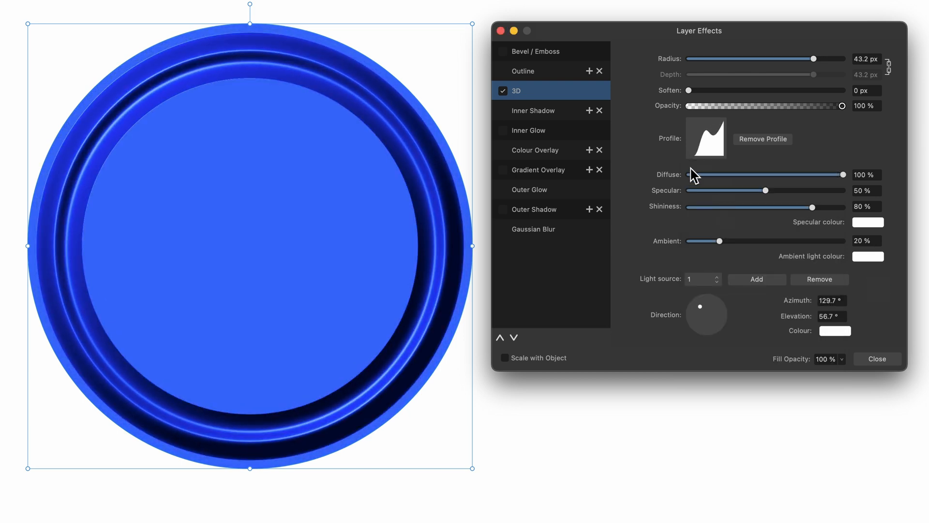
Keep diffuse at full, lower shininess to 72% with 31% ambient, and close effects
{"action": "left_click_drag", "start_coordinate": [841, 174], "coordinate": [837, 174]}
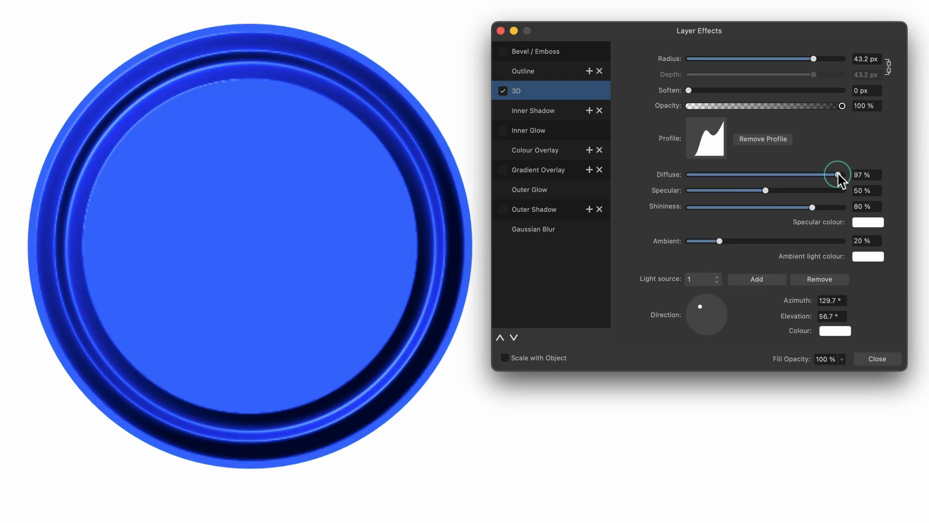
{"action": "left_click_drag", "start_coordinate": [838, 174], "coordinate": [842, 174]}
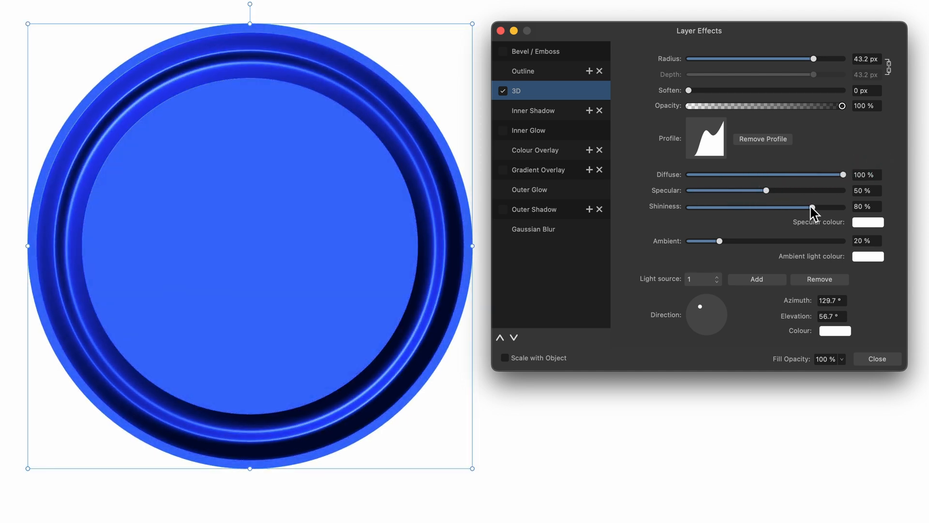
{"action": "left_click_drag", "start_coordinate": [719, 241], "coordinate": [722, 241]}
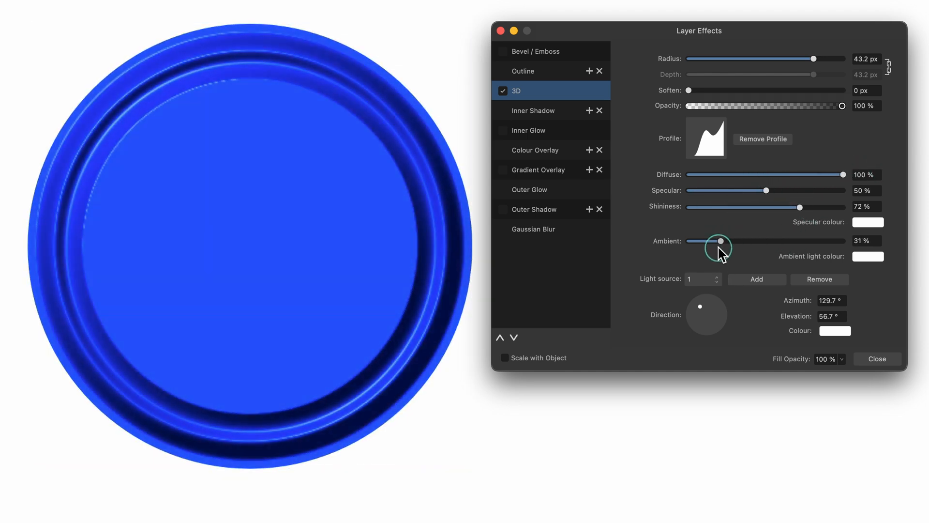
{"action": "left_click", "coordinate": [876, 358]}
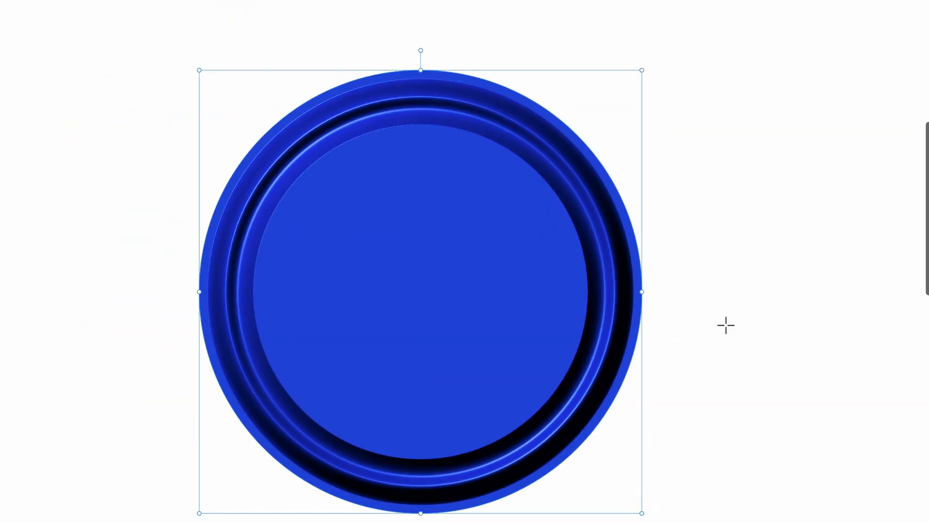